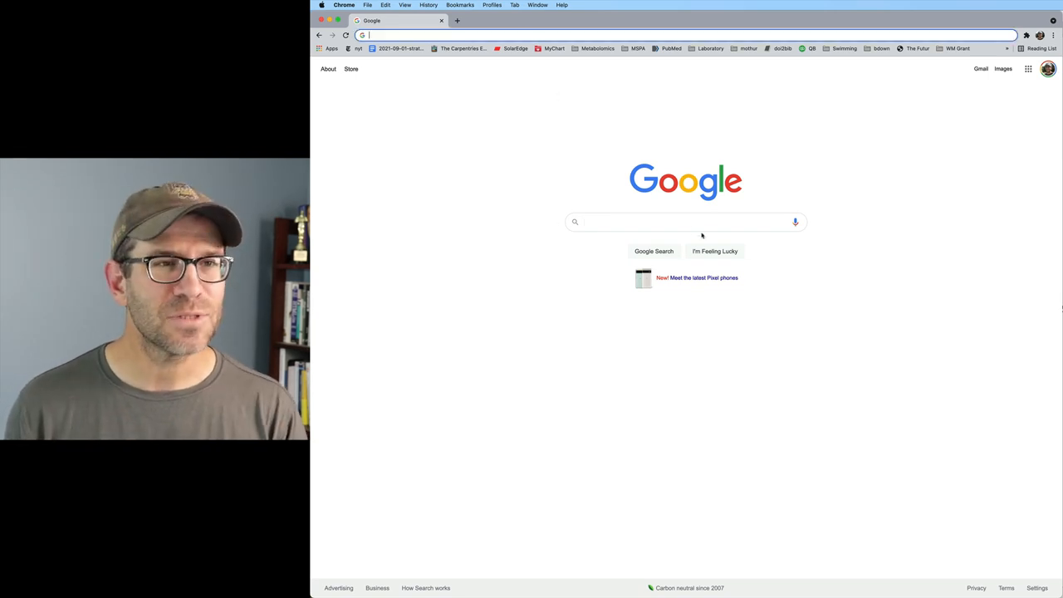
Step: Google 'how many people have been vaccinated in australia' and scroll to the statistics table
left_click(686, 221)
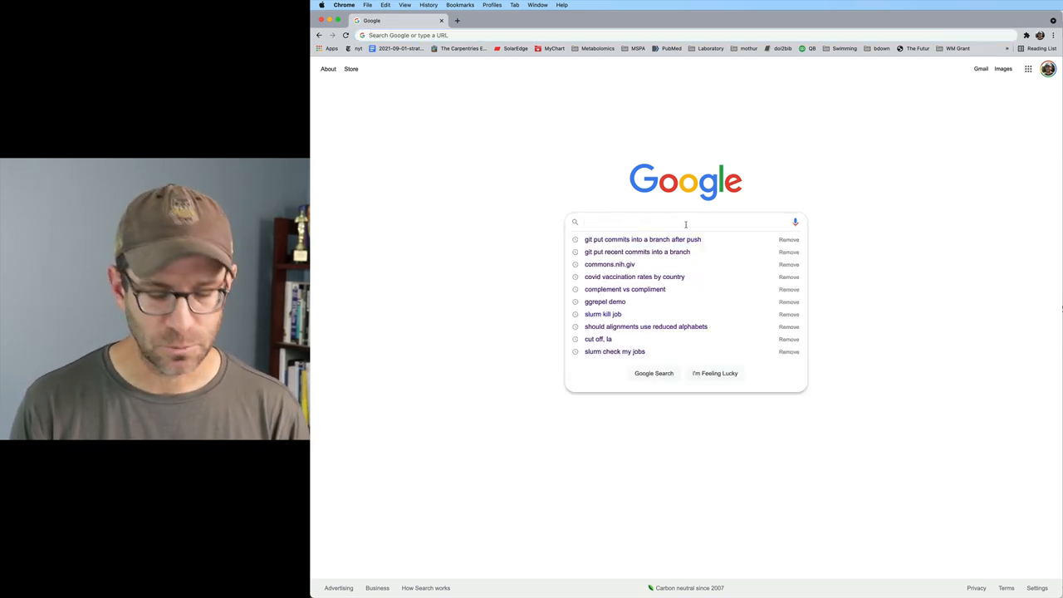
type("how many people have been vaccinated in")
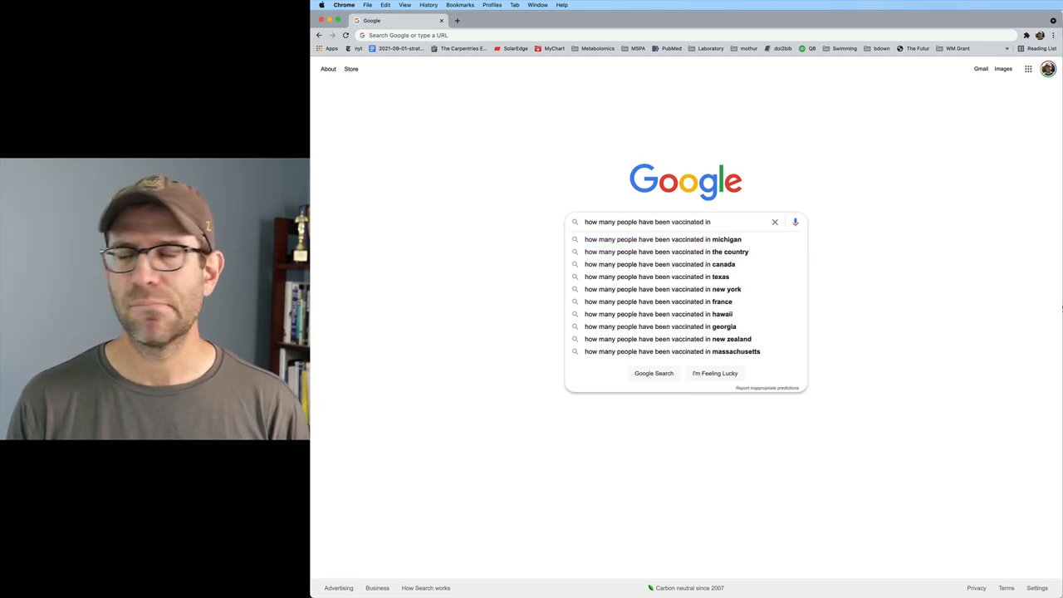
type("australi")
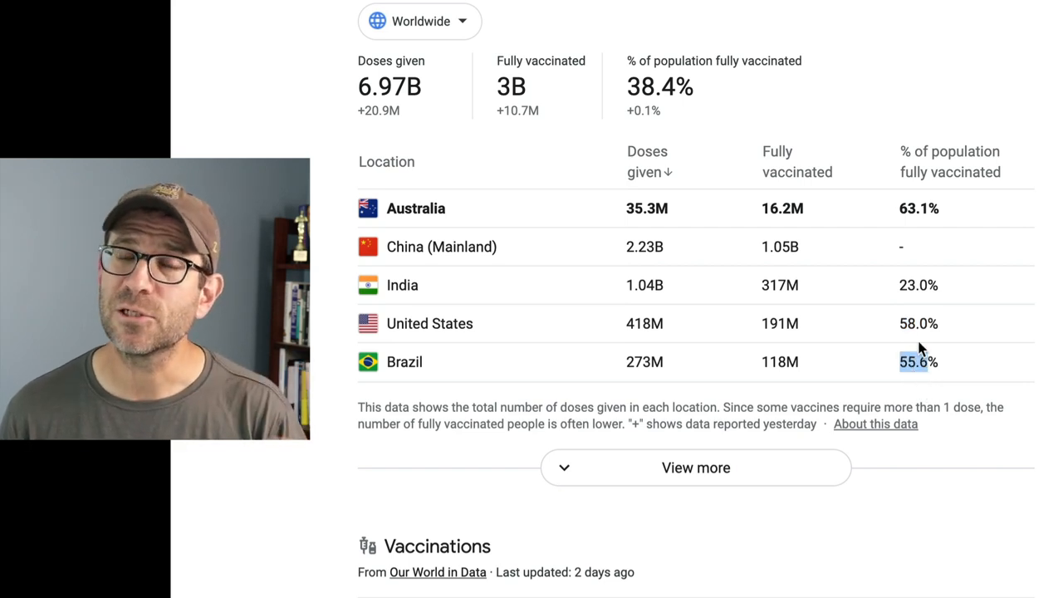
mouse_move(914, 330)
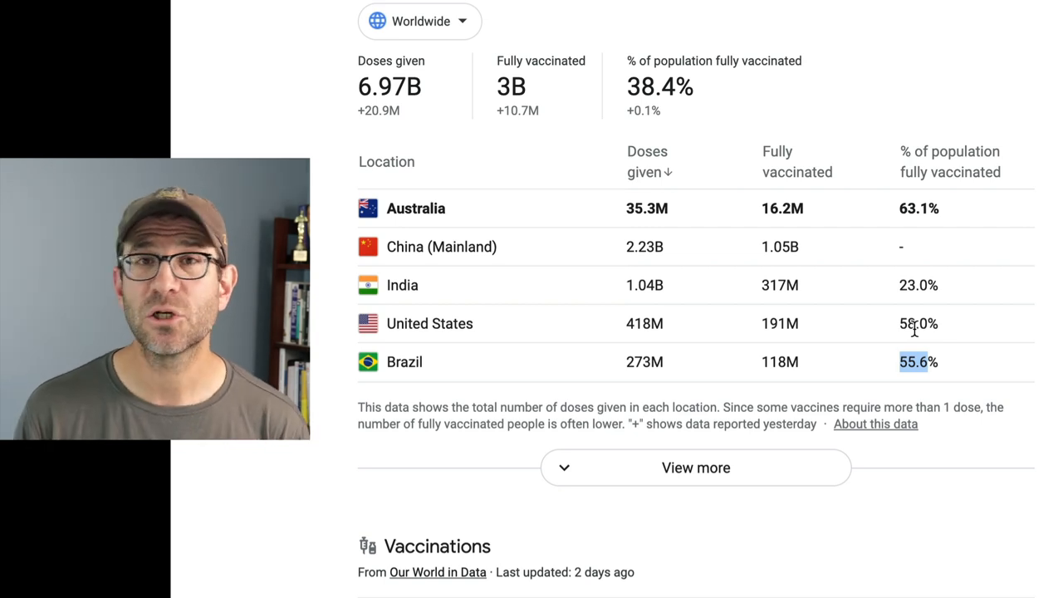
mouse_move(903, 324)
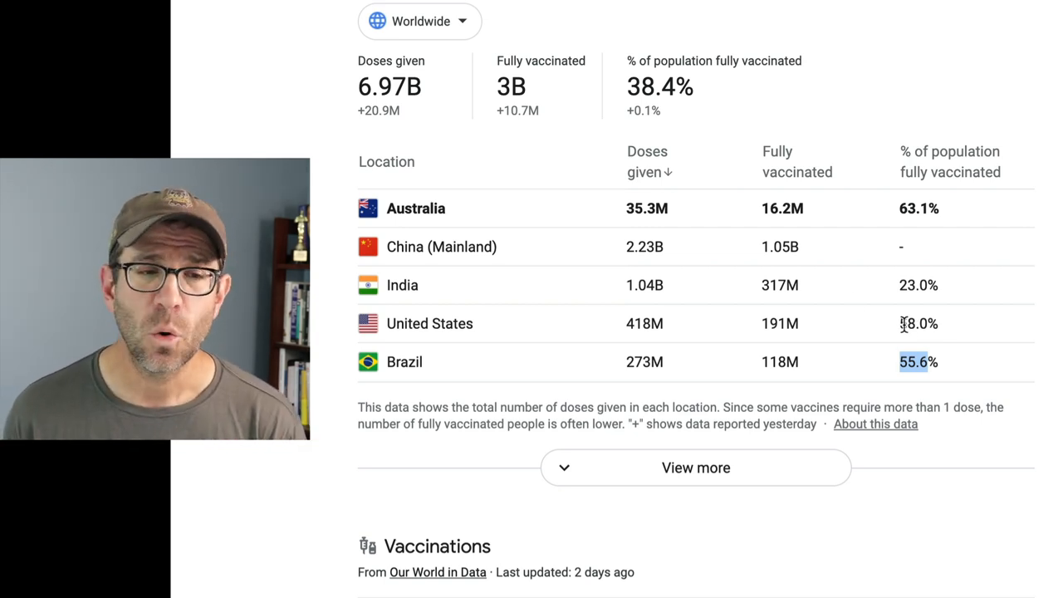
mouse_move(872, 397)
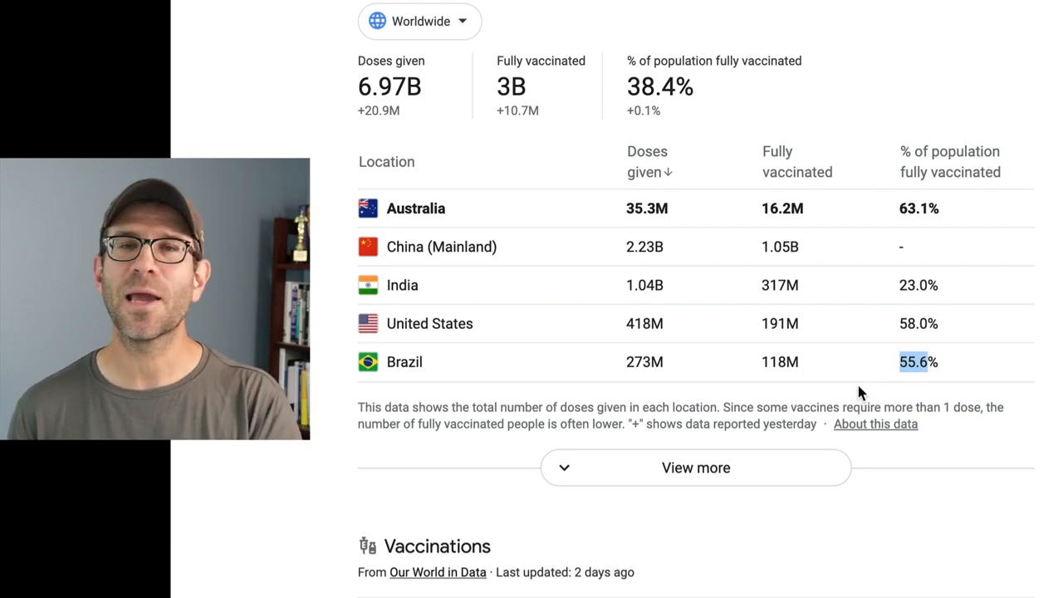
scroll("down", 3)
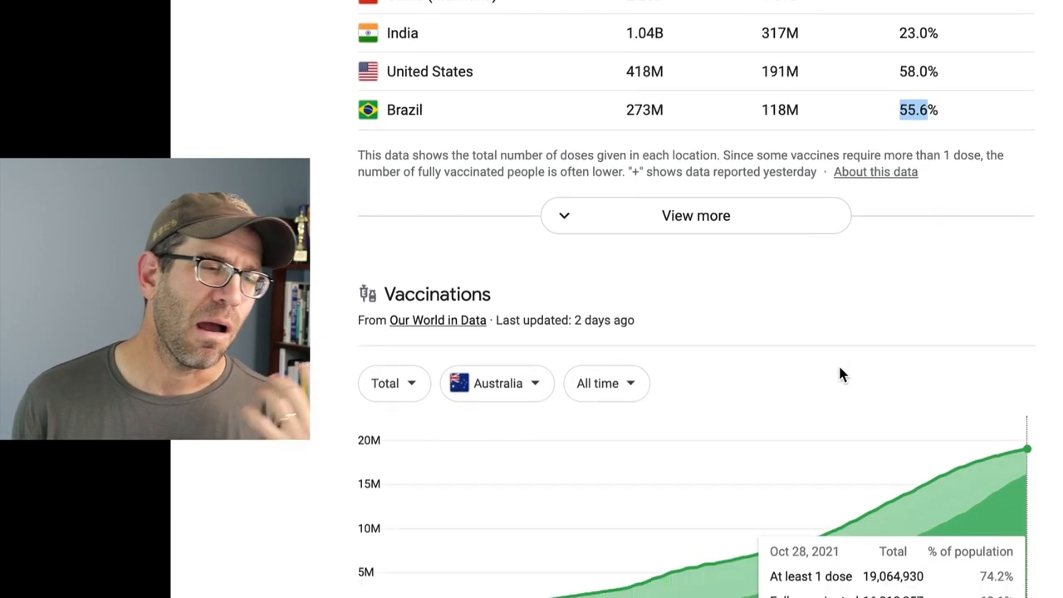
scroll("down", 3)
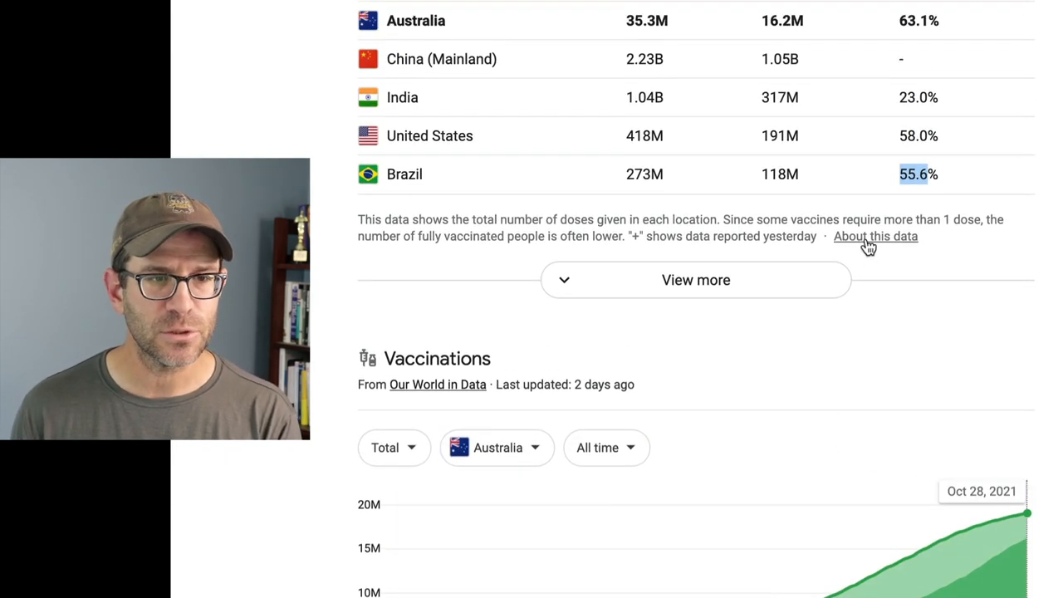
left_click(875, 236)
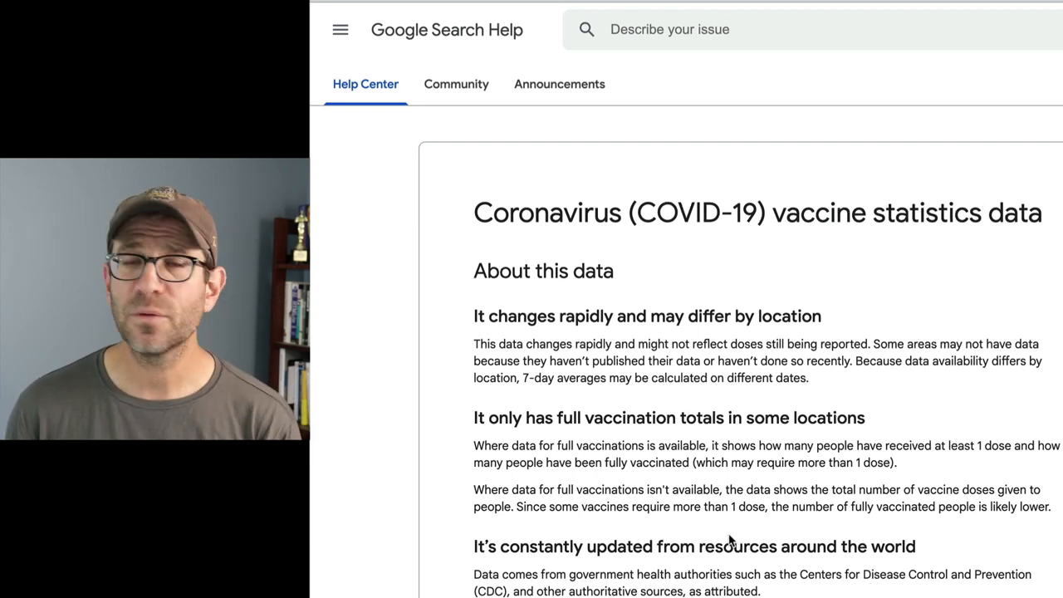
mouse_move(552, 47)
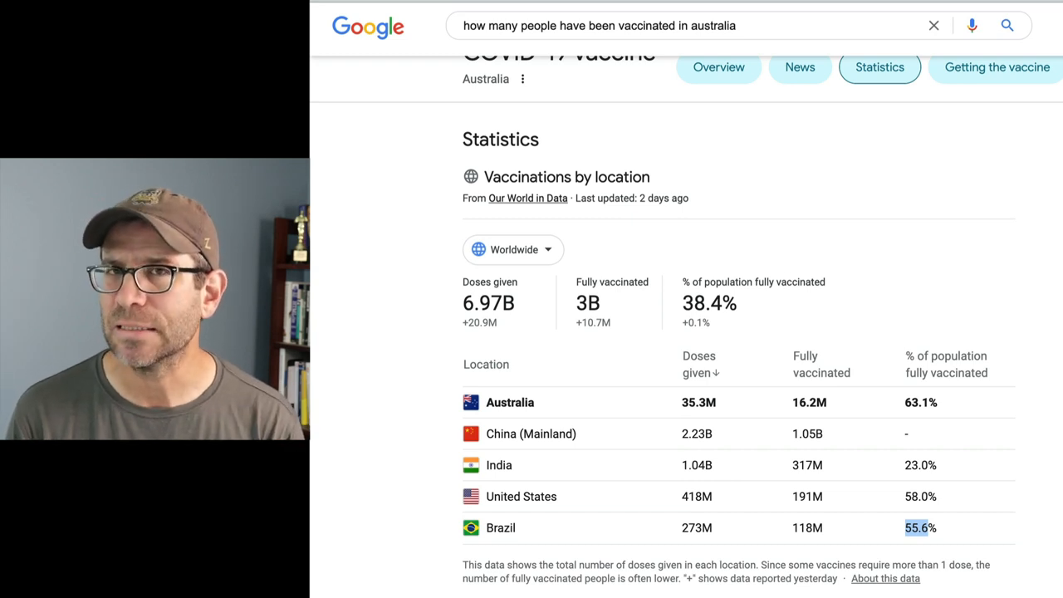
Step: Scroll the results down to Australia's Our World in Data vaccinations chart
scroll("down", 3)
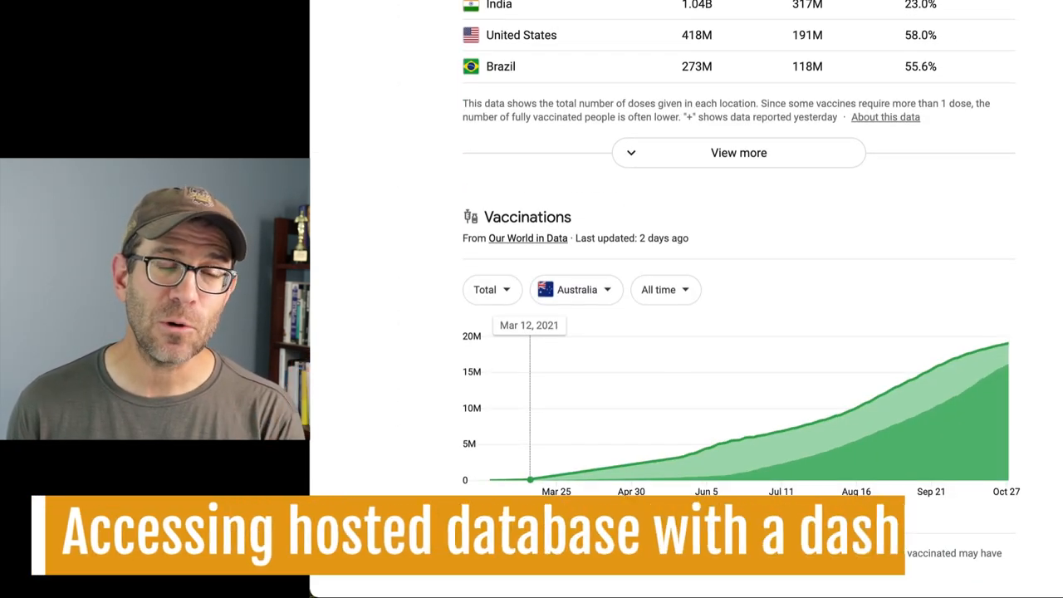
scroll("down", 3)
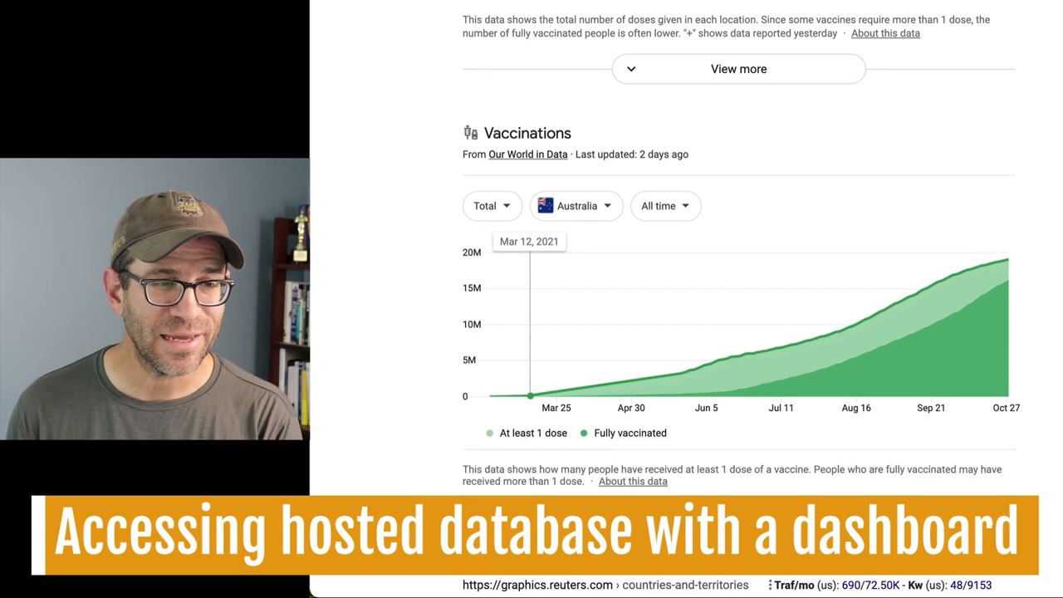
scroll("down", 3)
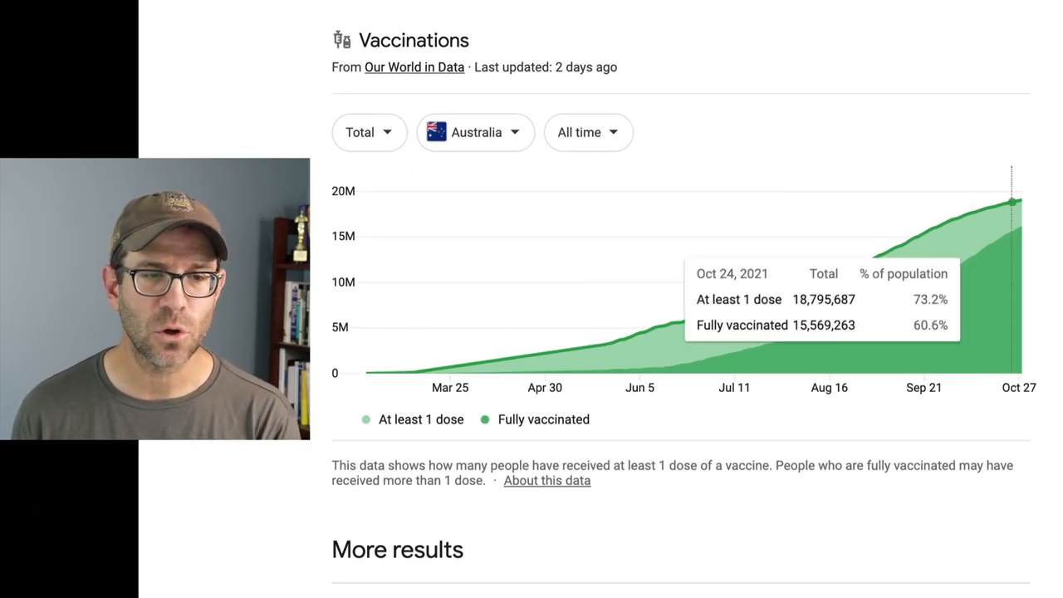
mouse_move(651, 128)
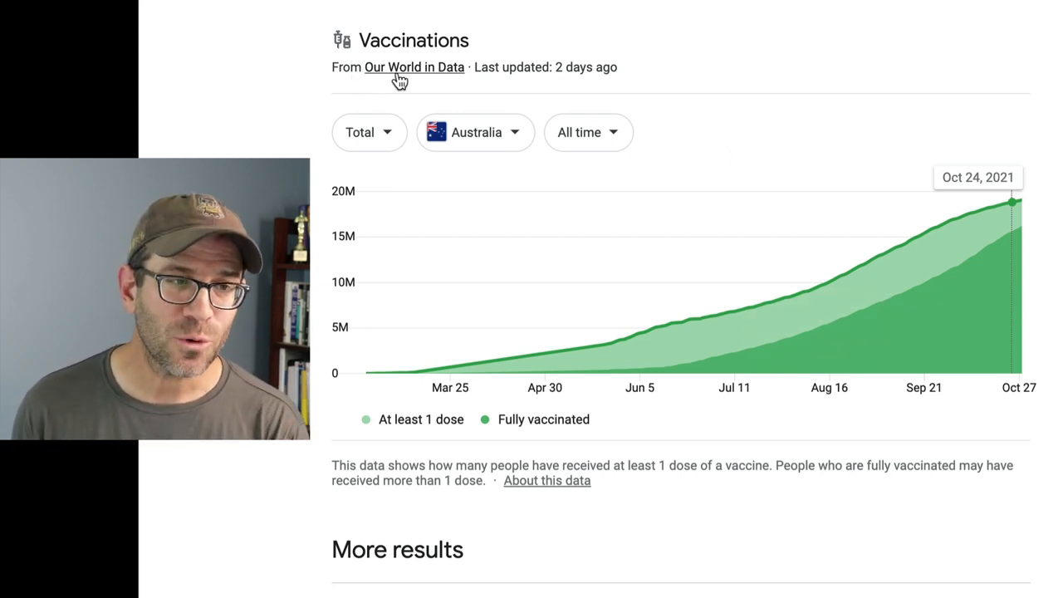
Step: Open the Our World in Data source page and scroll to the COVID-19 Data Explorer
left_click(413, 68)
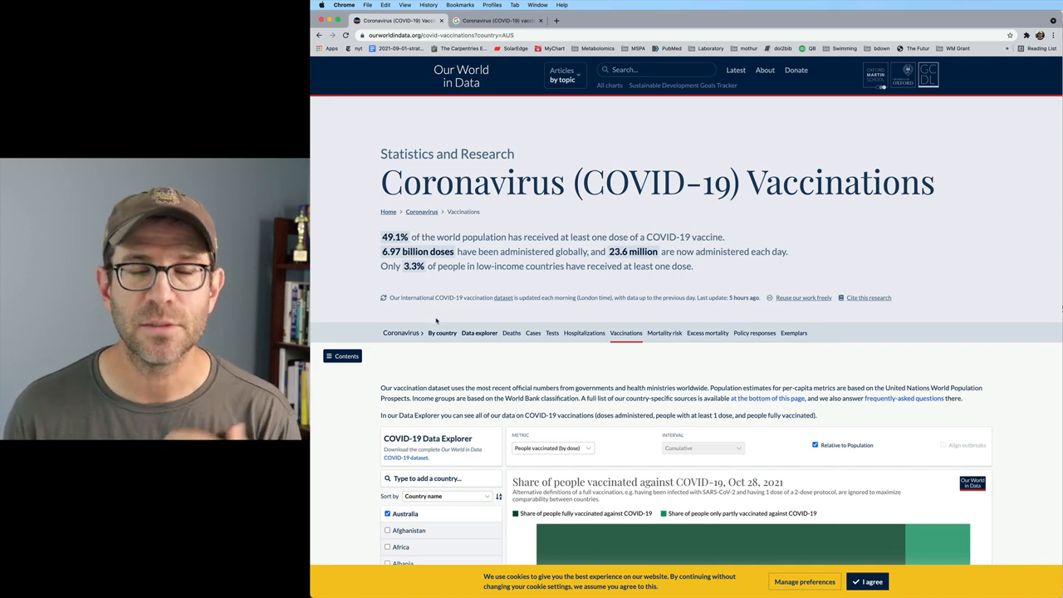
scroll("down", 3)
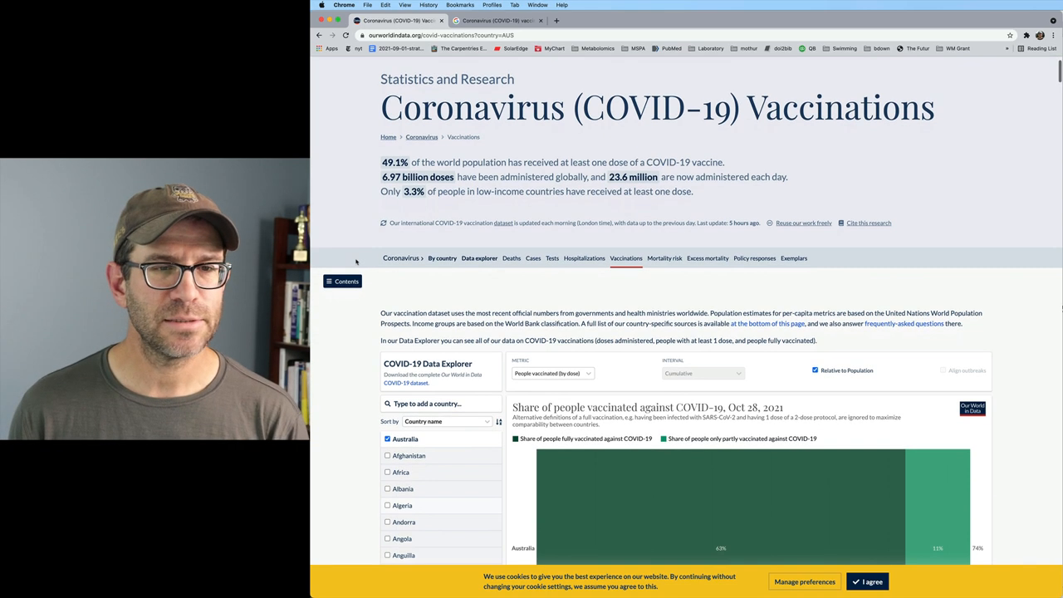
scroll("down", 3)
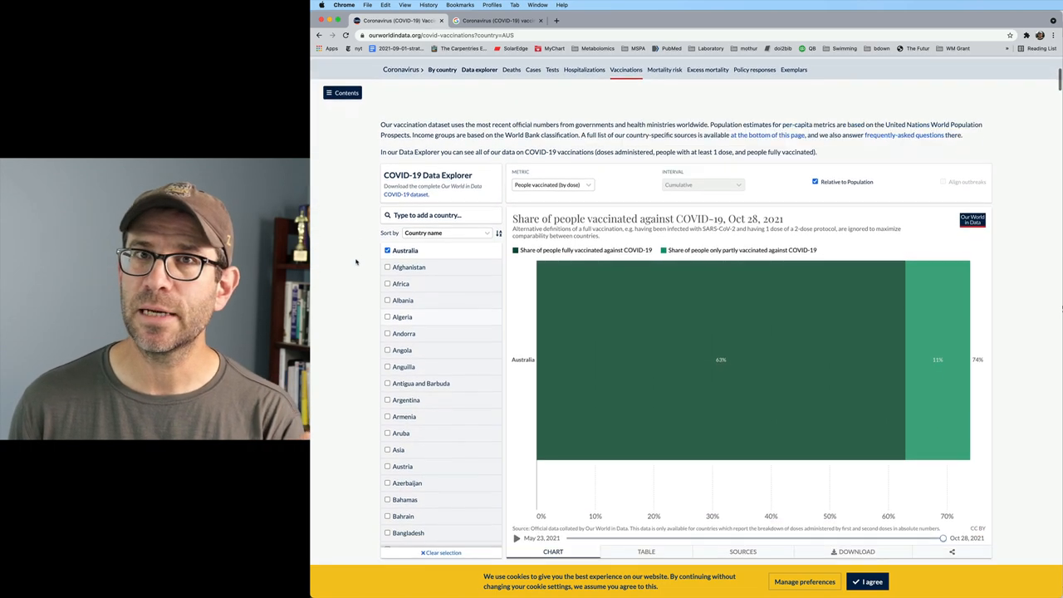
scroll("down", 3)
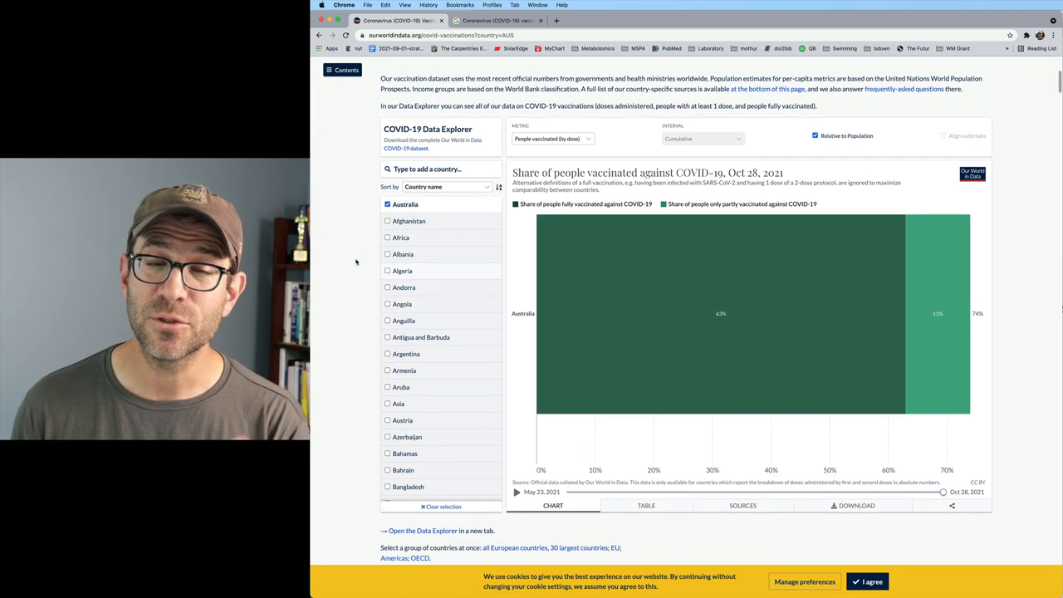
mouse_move(709, 338)
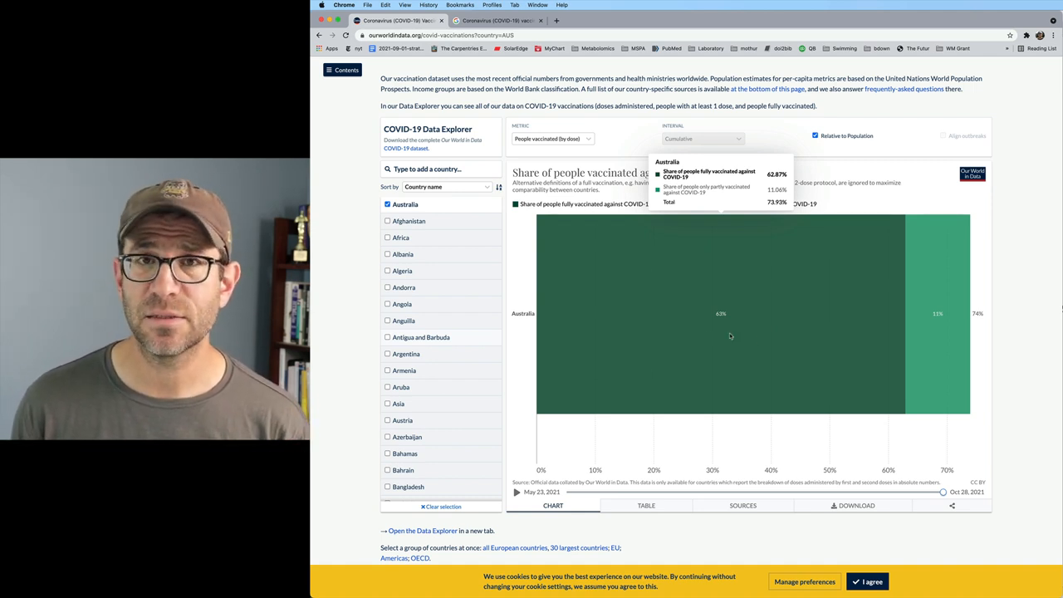
mouse_move(945, 340)
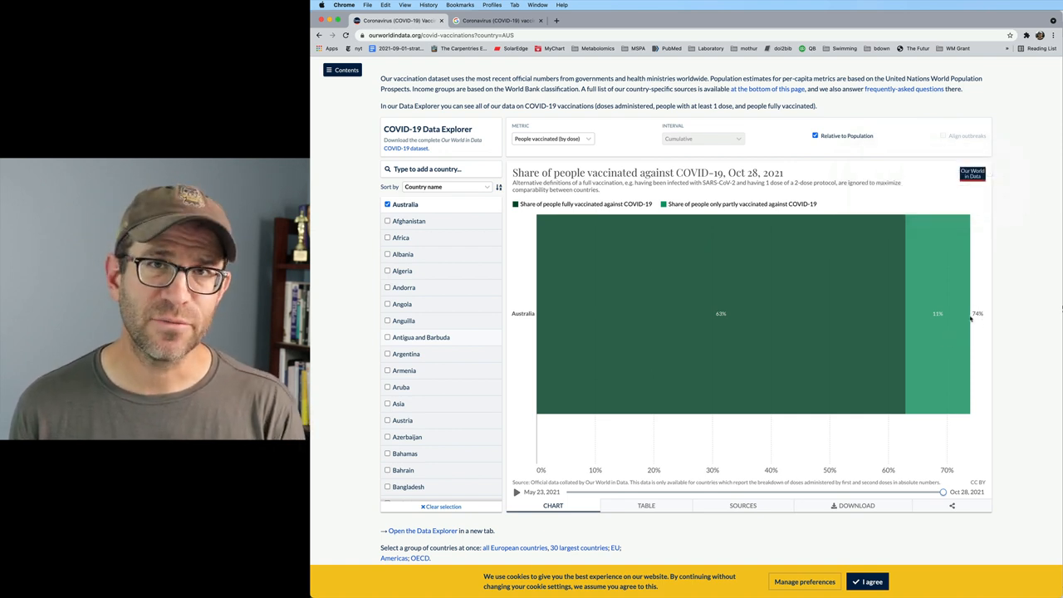
mouse_move(954, 324)
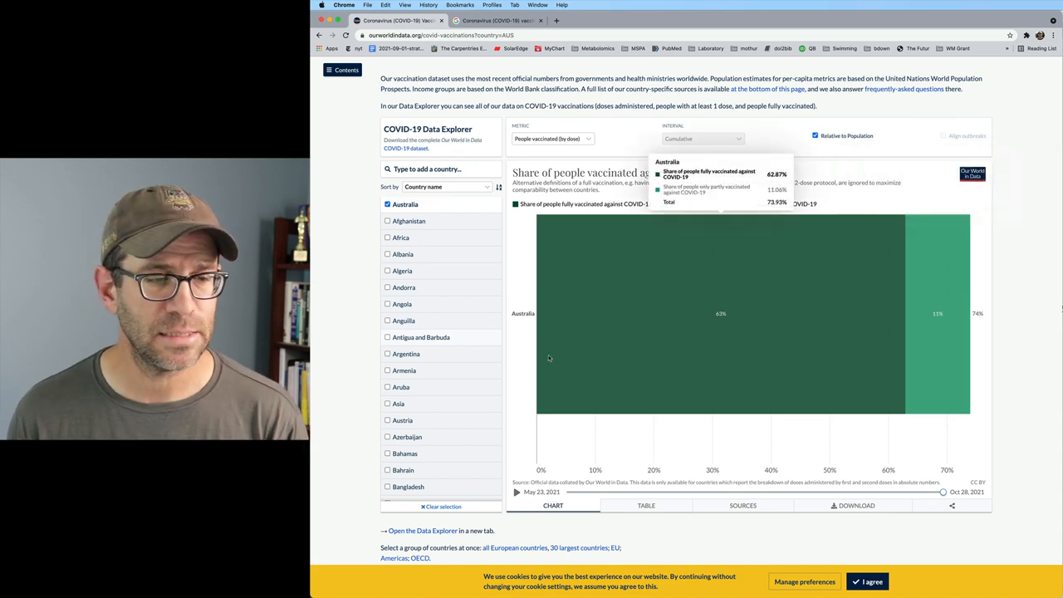
scroll("down", 3)
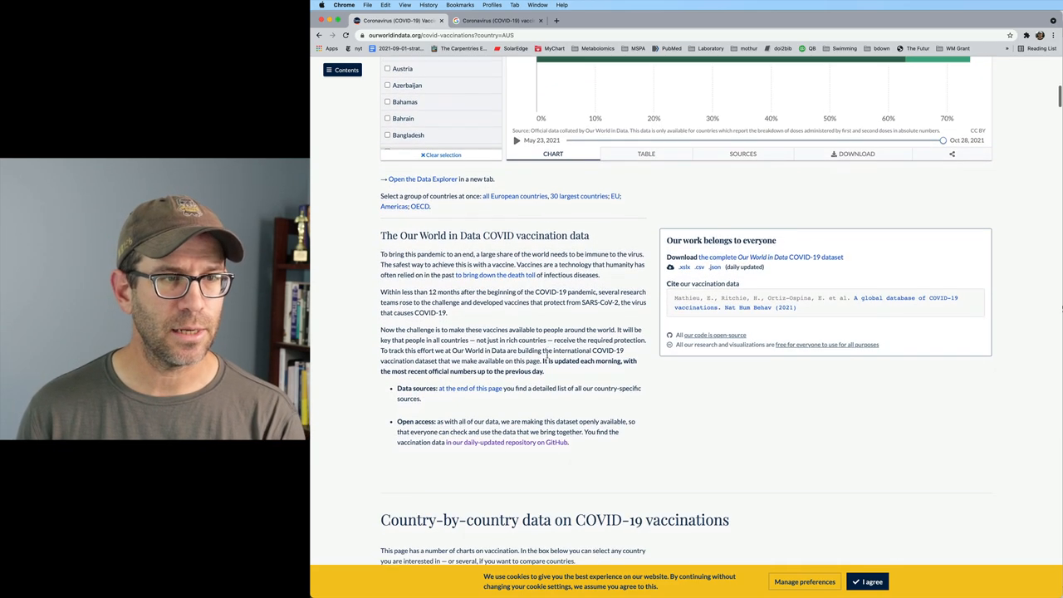
scroll("down", 3)
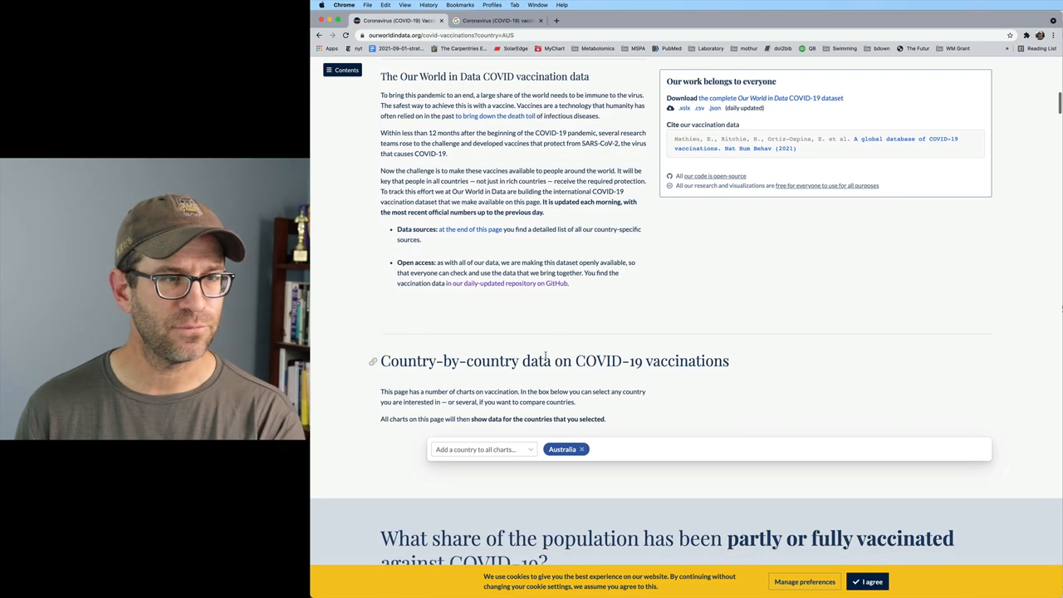
scroll("down", 3)
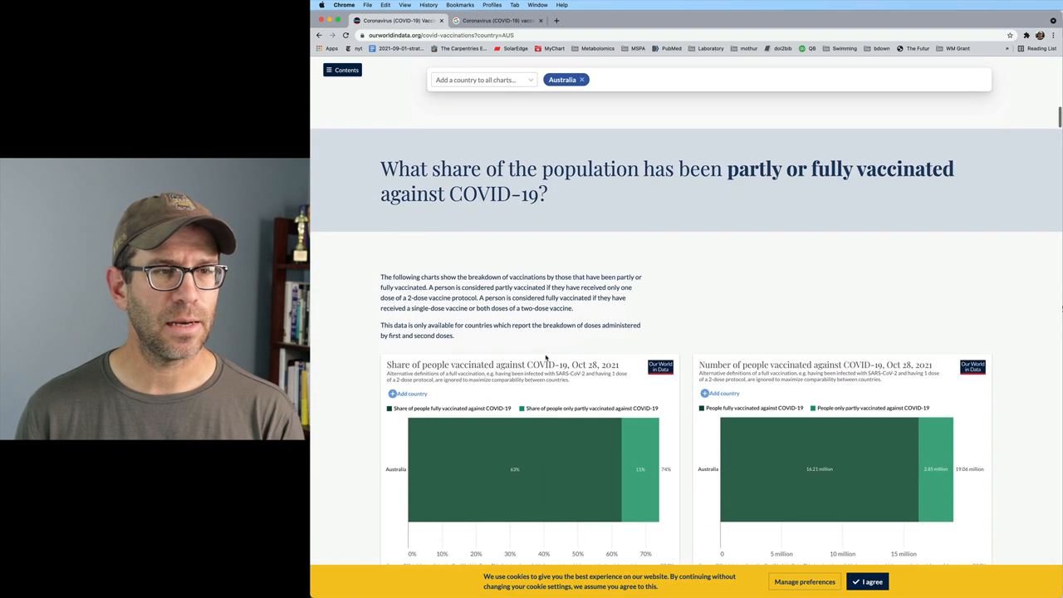
scroll("down", 3)
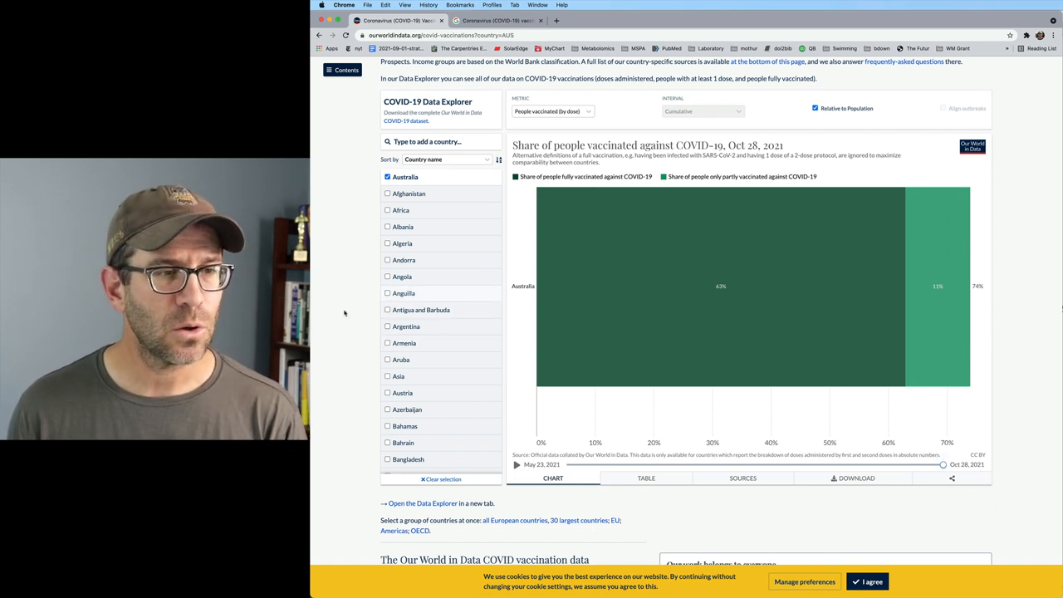
Step: Search 'United' in the country box to add United States to the chart
scroll("down", 3)
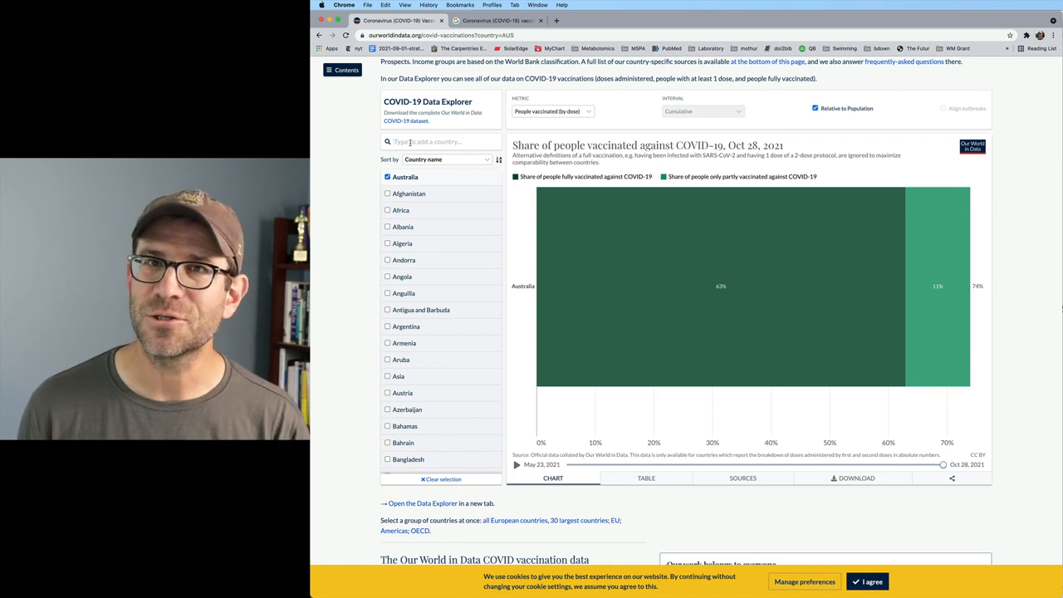
type("United")
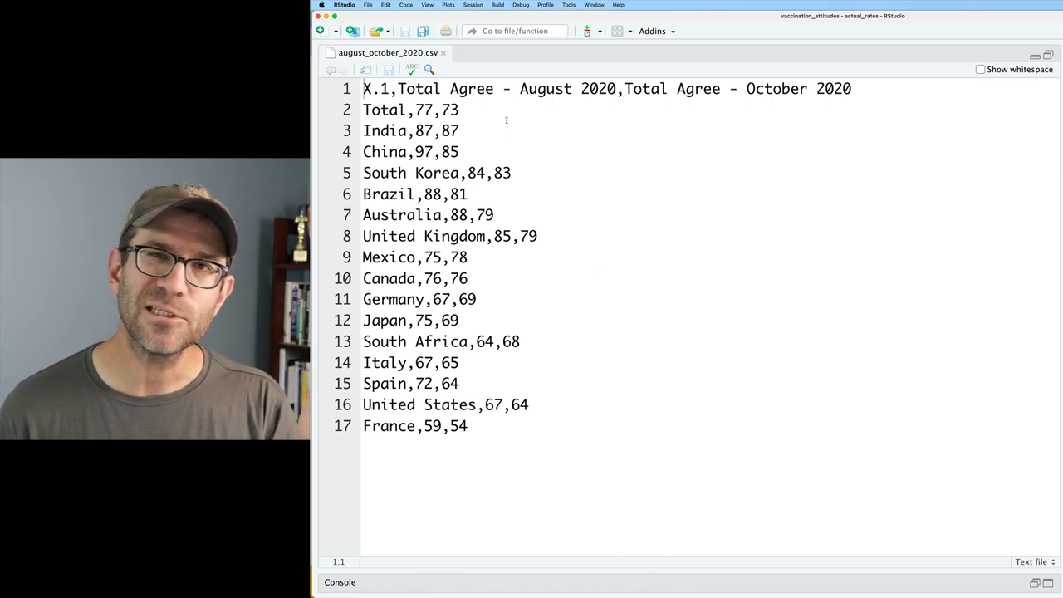
mouse_move(509, 123)
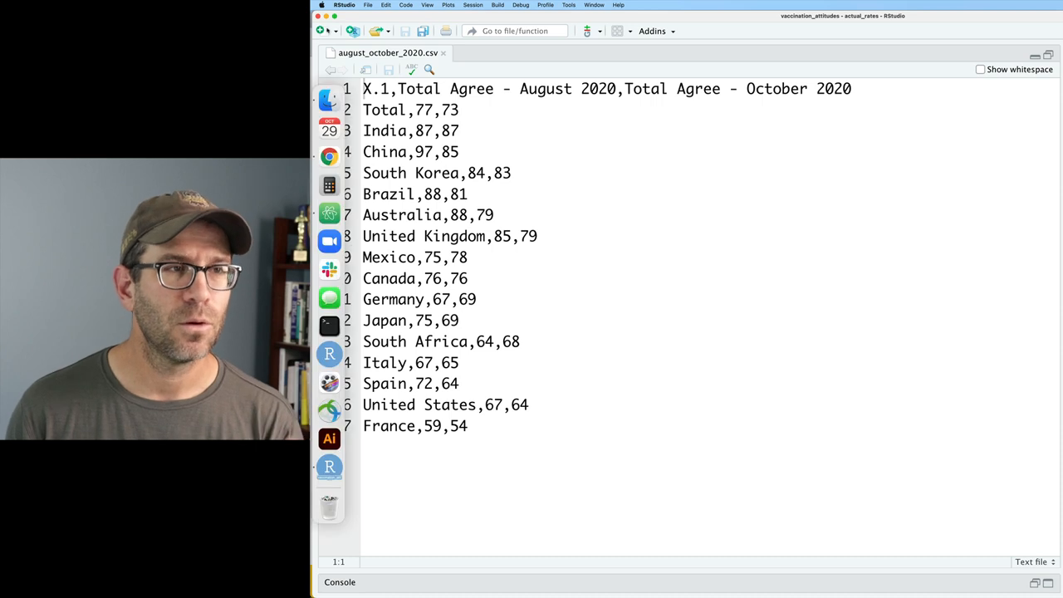
Step: Create a new text file and name it owid
left_click(320, 31)
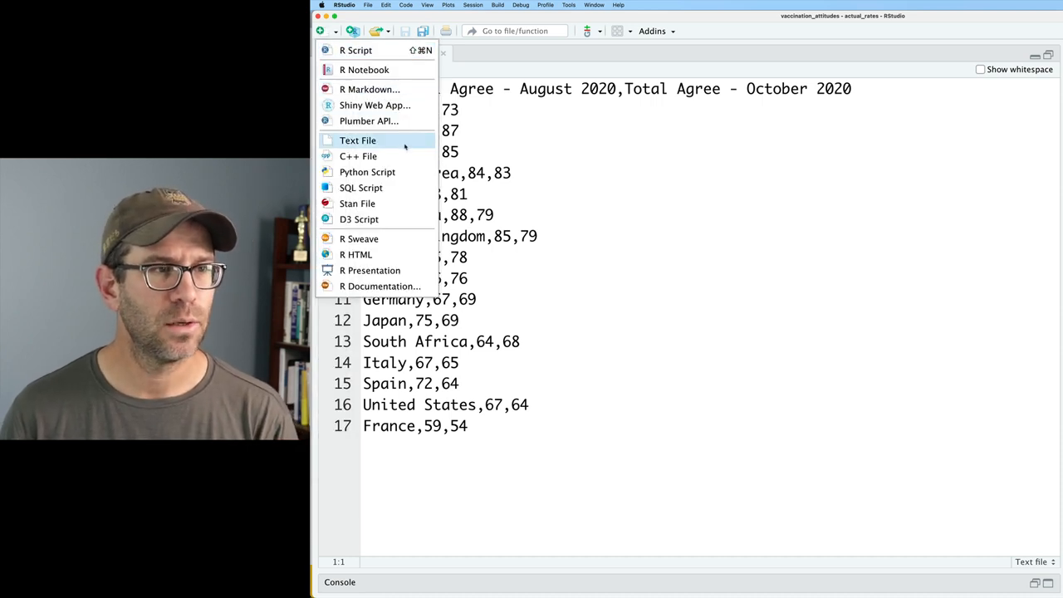
left_click(358, 139)
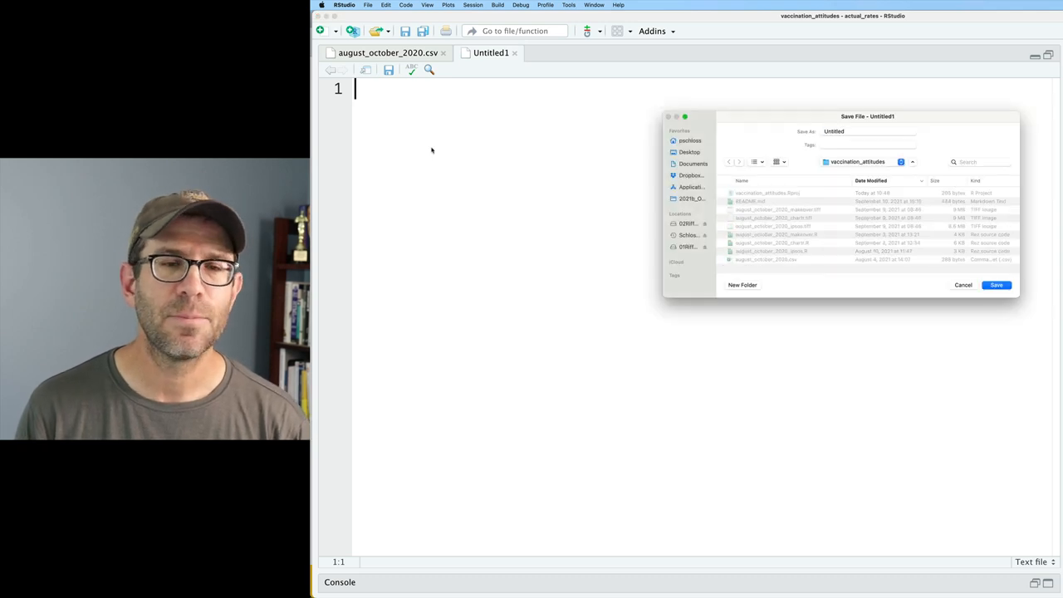
left_click(868, 132)
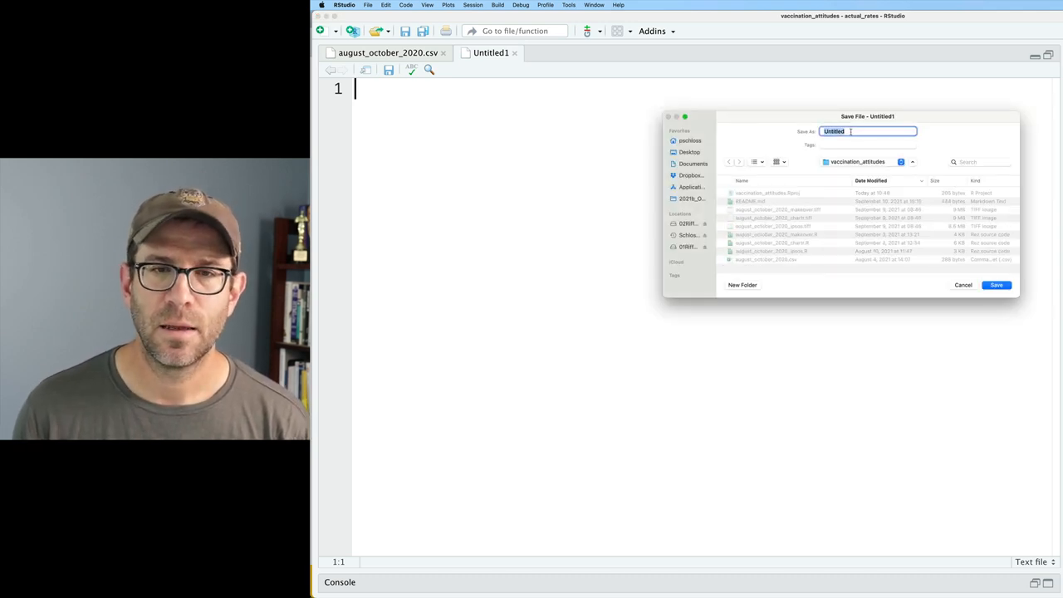
type("owid")
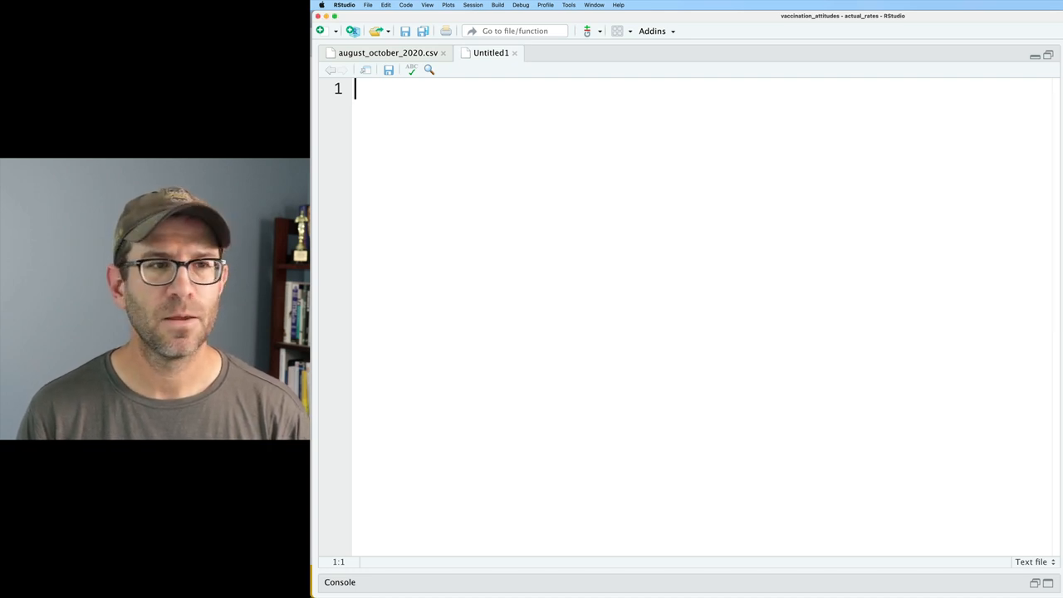
Step: Enter the country,rate header with Australia,74 and United States,66 rows
type("country")
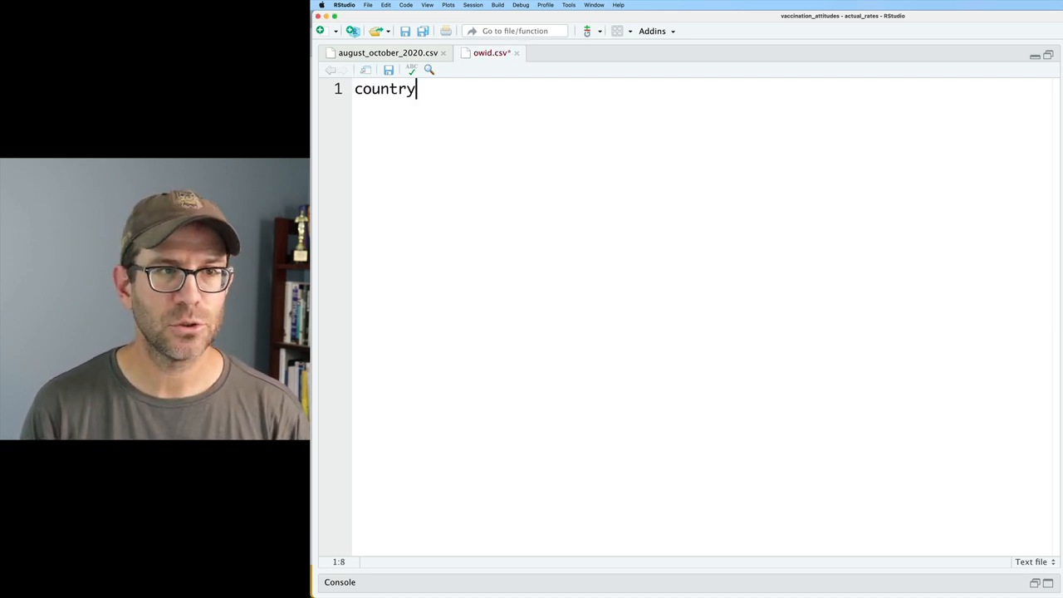
type(",rate")
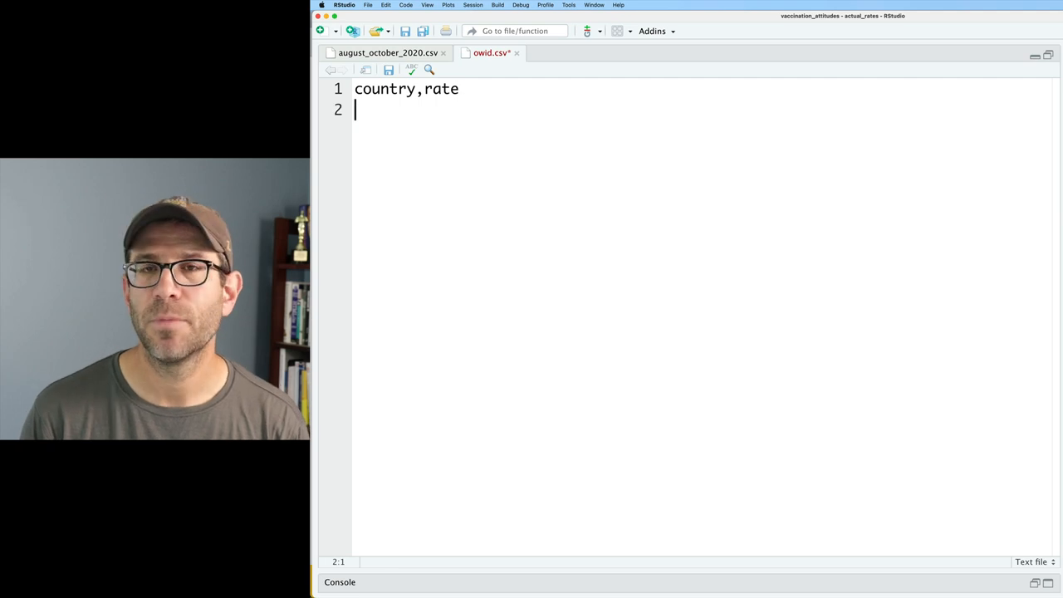
type("Australia,74")
type("United States,")
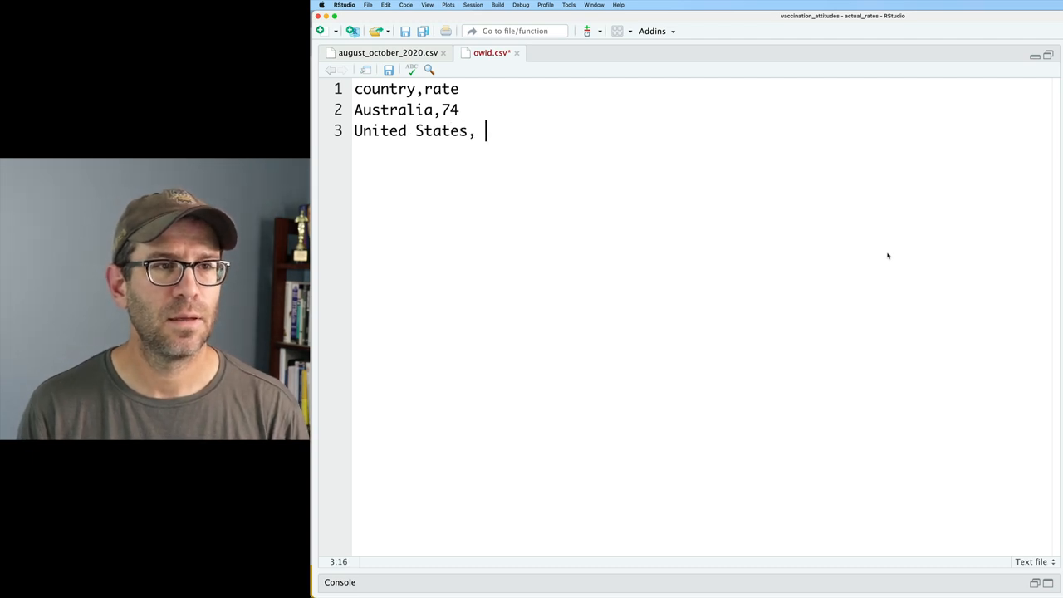
key("Backspace")
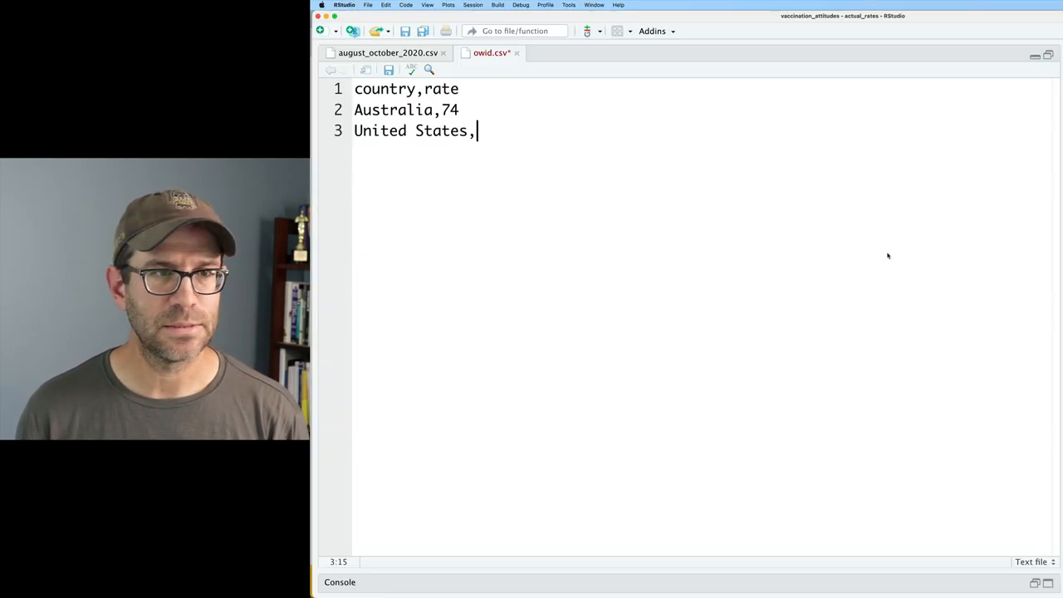
type("66")
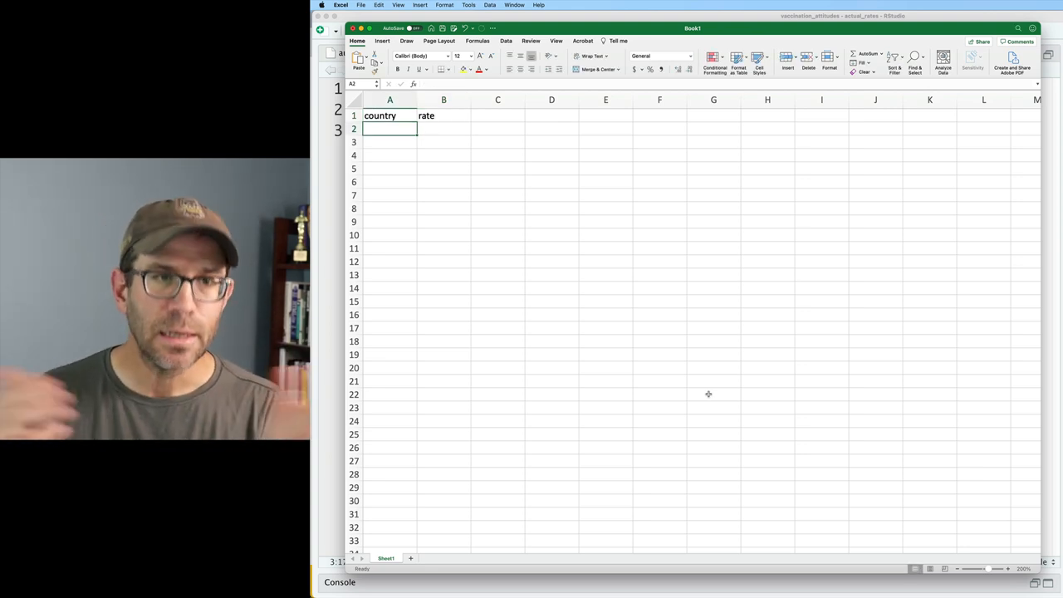
Step: Fill Book1 with Australia 74 and United States 66 under the country and rate headers
type("Au")
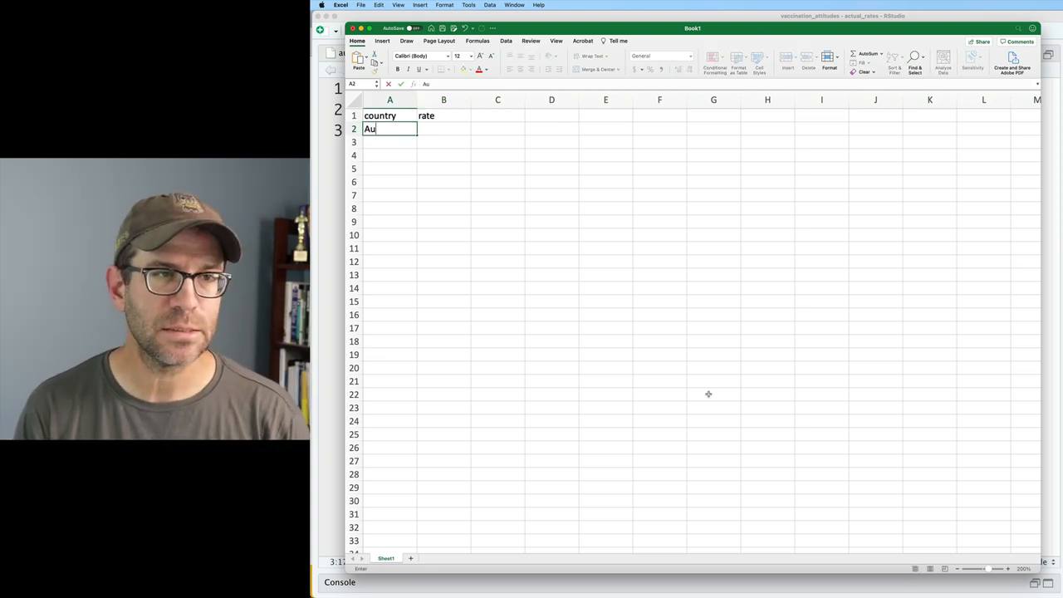
type("United States")
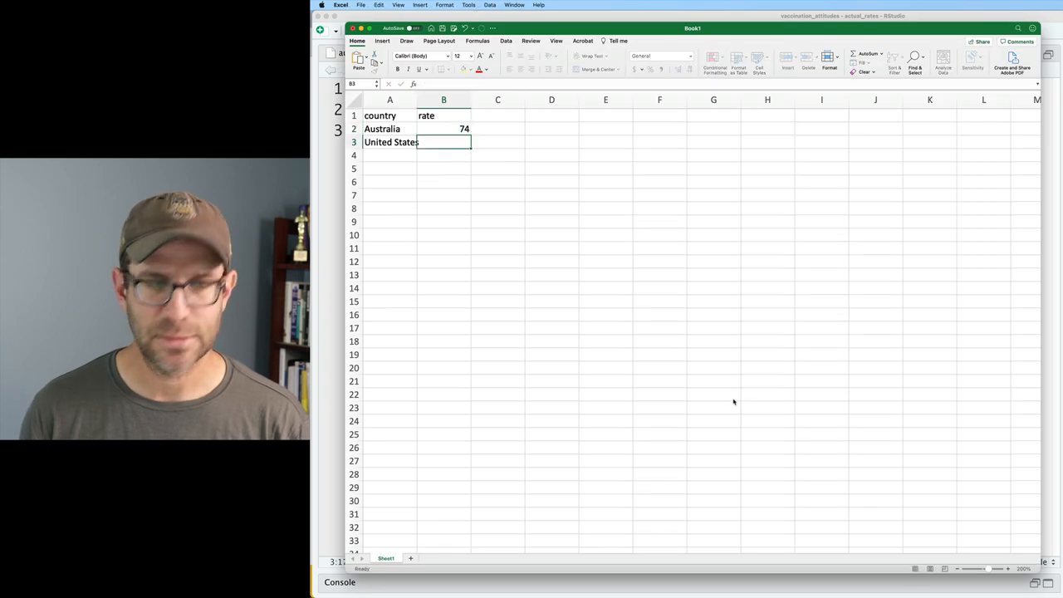
type("66")
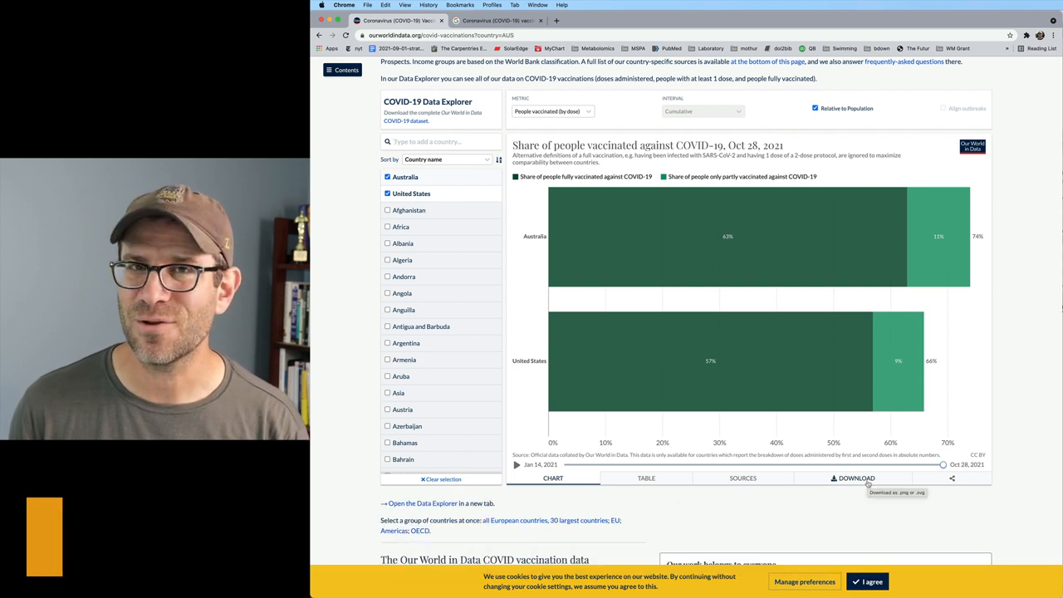
Step: Show the Data Explorer chart's DOWNLOAD options
left_click(857, 478)
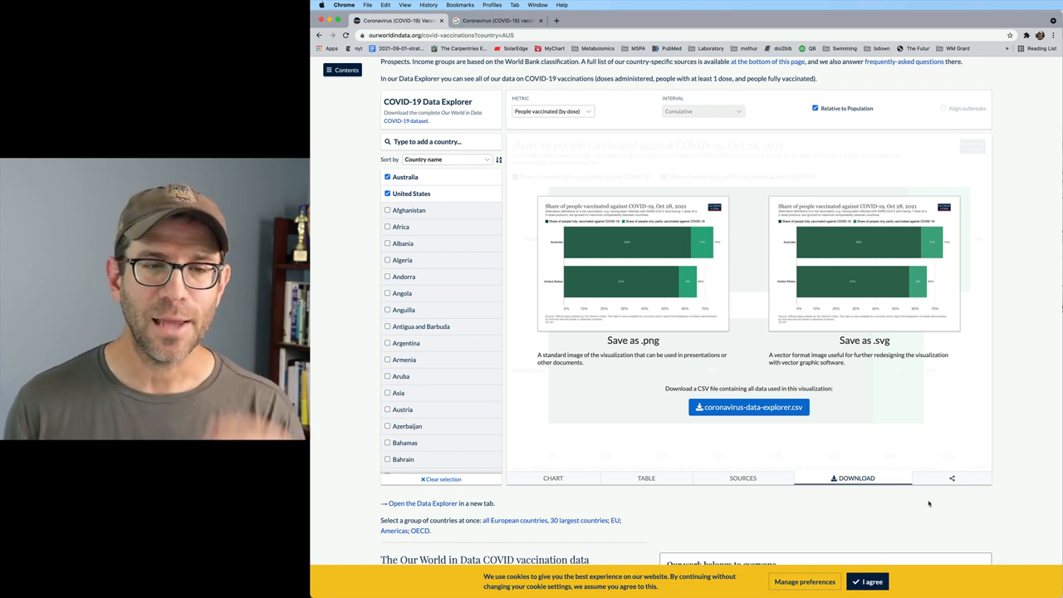
mouse_move(747, 407)
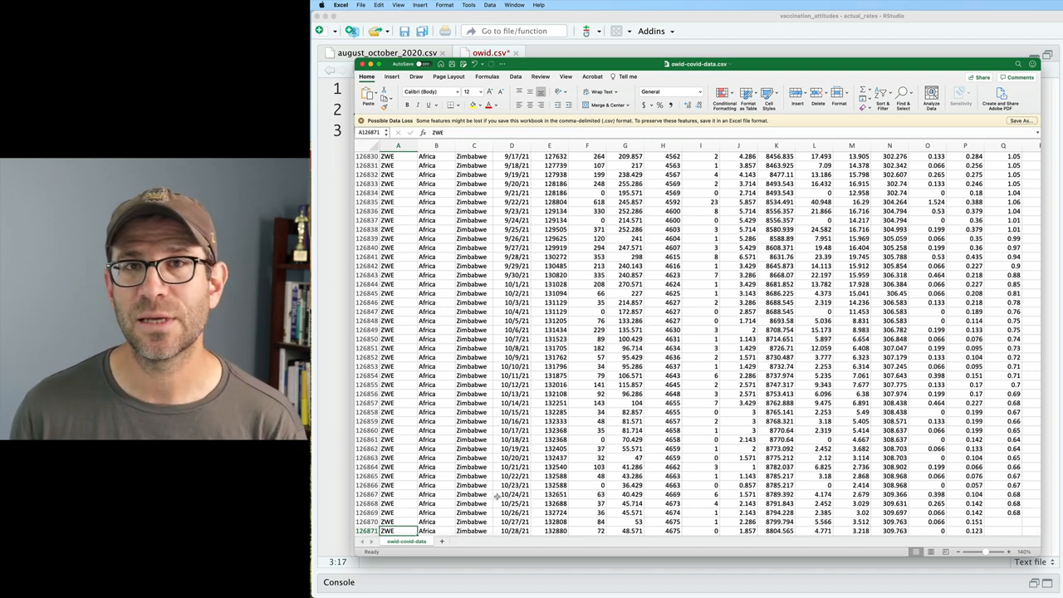
Step: Scroll through owid-covid-data.csv in Excel, returning toward the top of the sheet
scroll("up", 3)
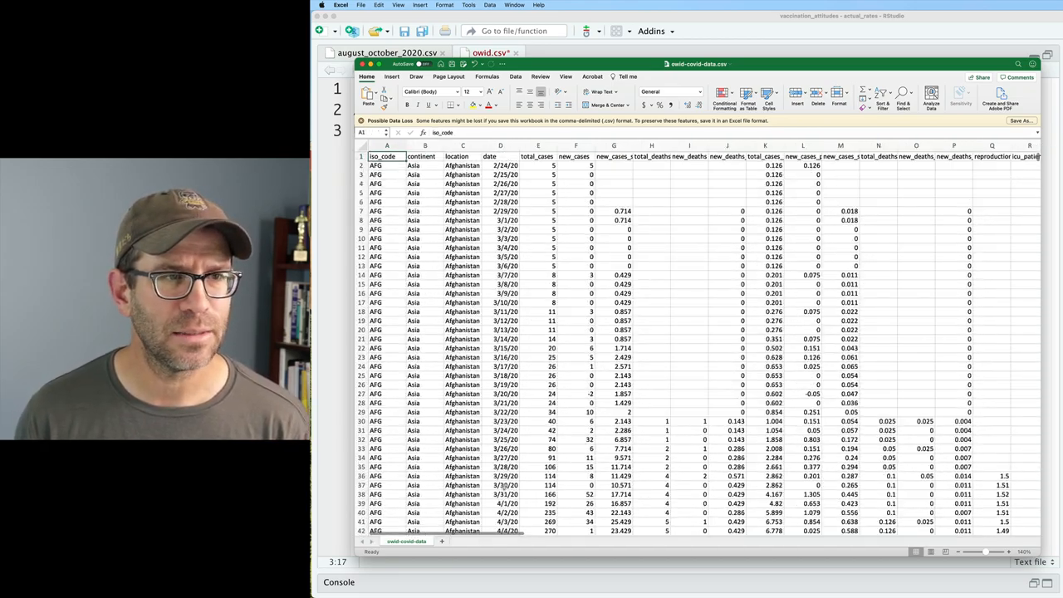
scroll("right", 3)
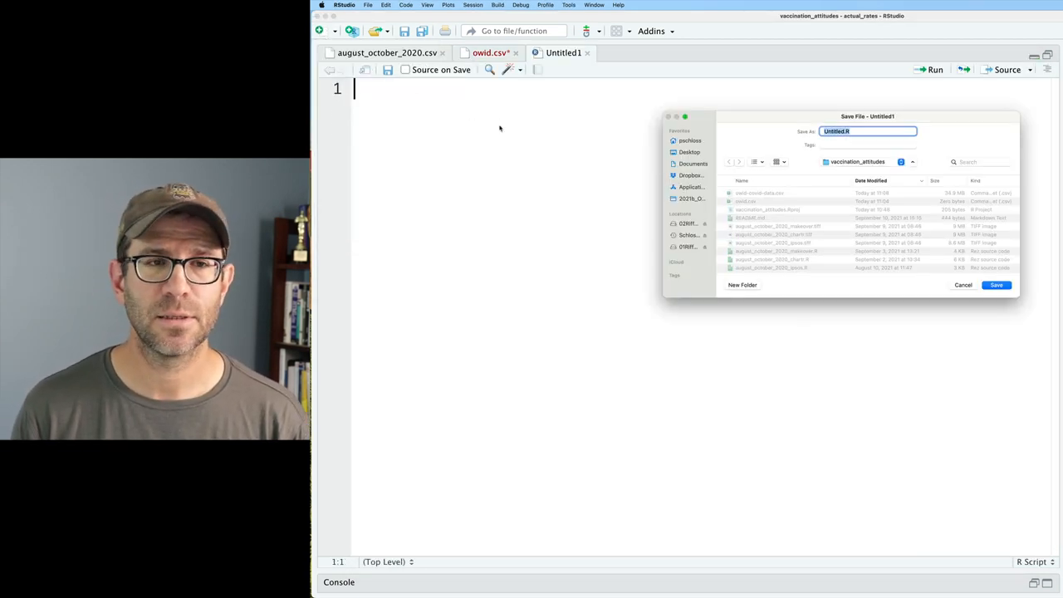
Step: Type 'comparison' into the Save dialog for the new R script
type("comparison")
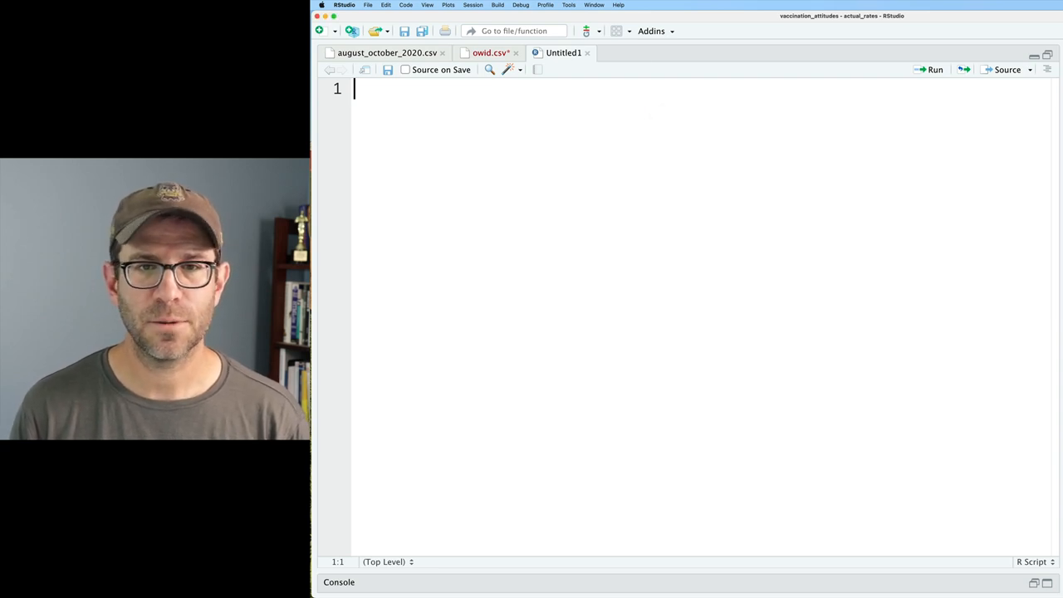
Step: Write library(tidyverse) as the script's first line to attach ggplot2, dplyr and the other tidyverse packages
type("libr")
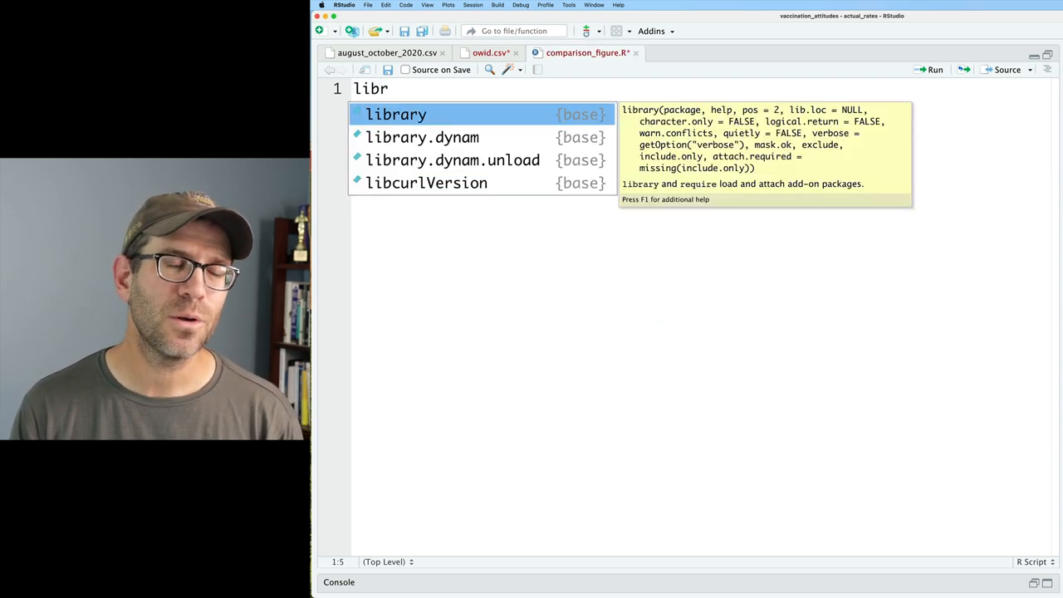
key("Tab")
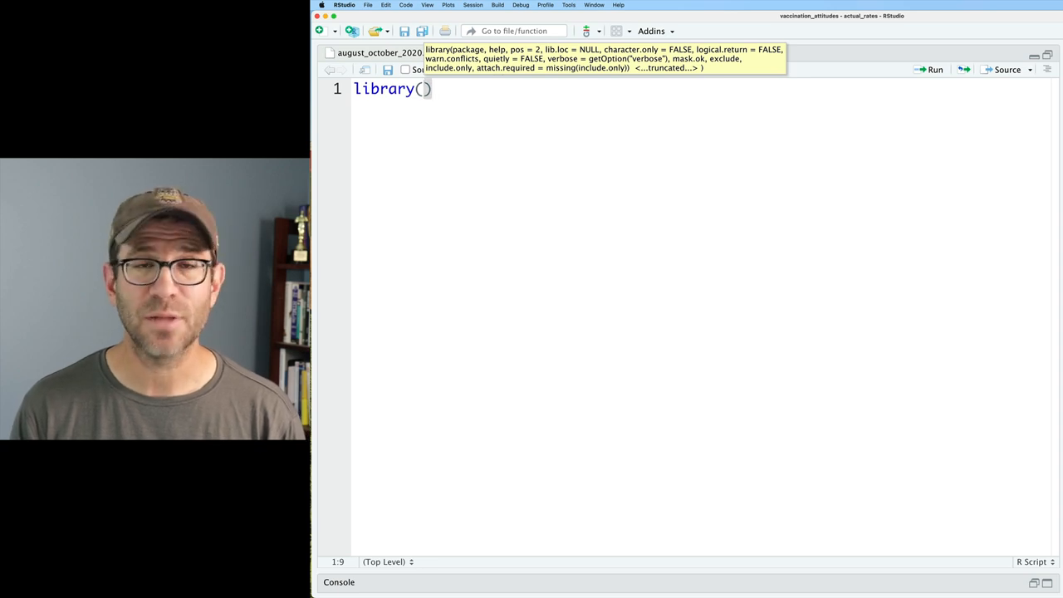
type("tidyverse)")
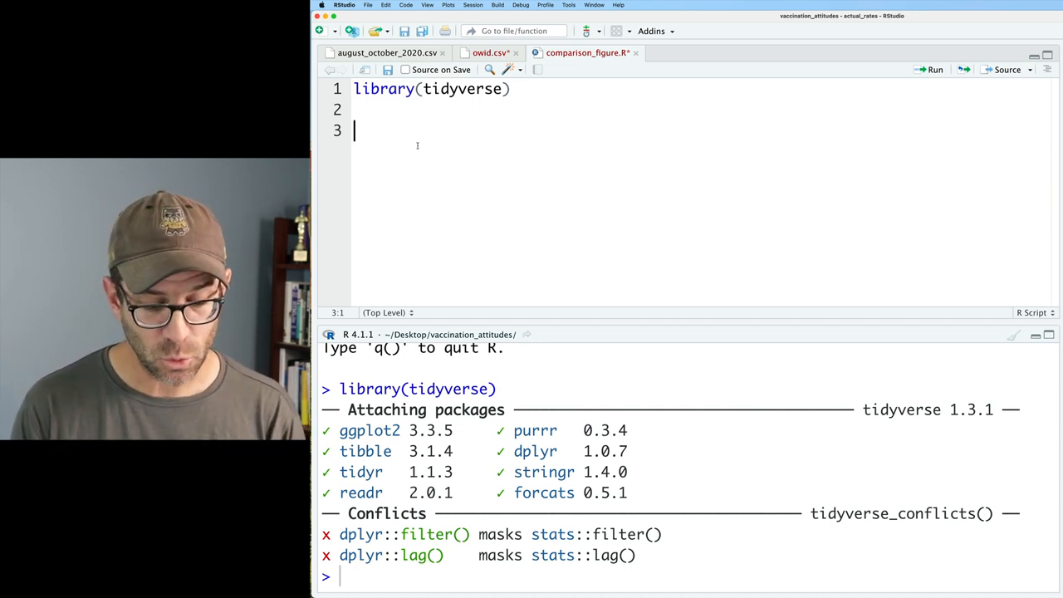
Step: Read owid-covid-data.csv into owid with read_csv, loading 126,870 rows and 65 columns
type("read_")
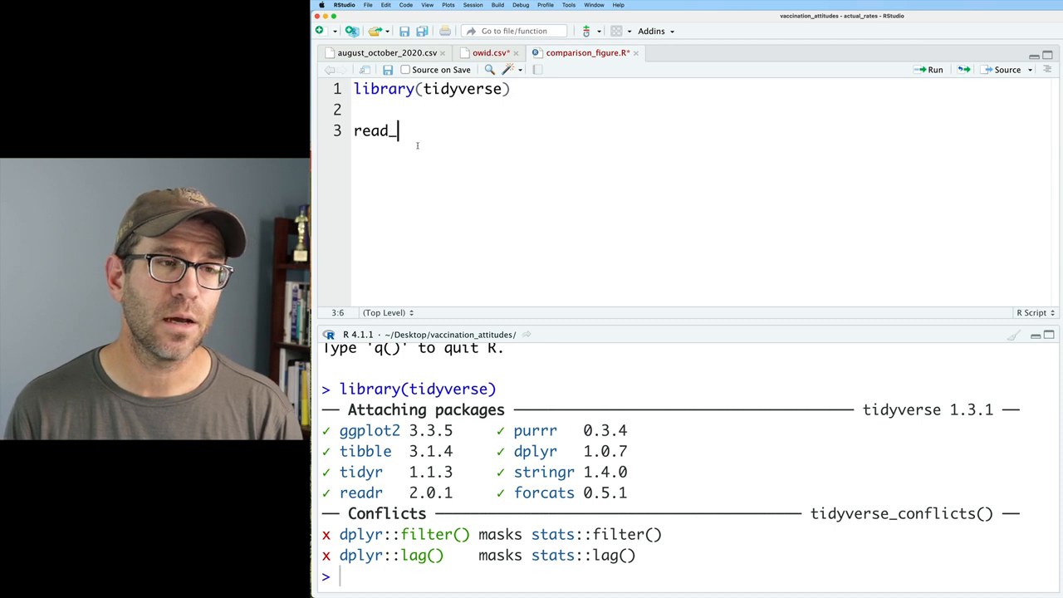
type("csv(\"\")")
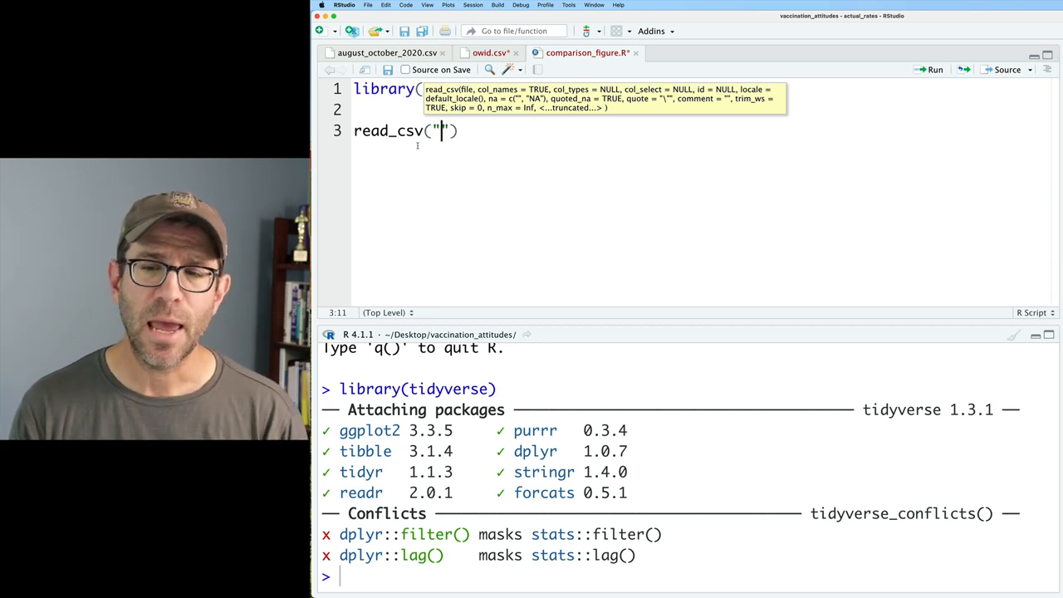
type("owid-")
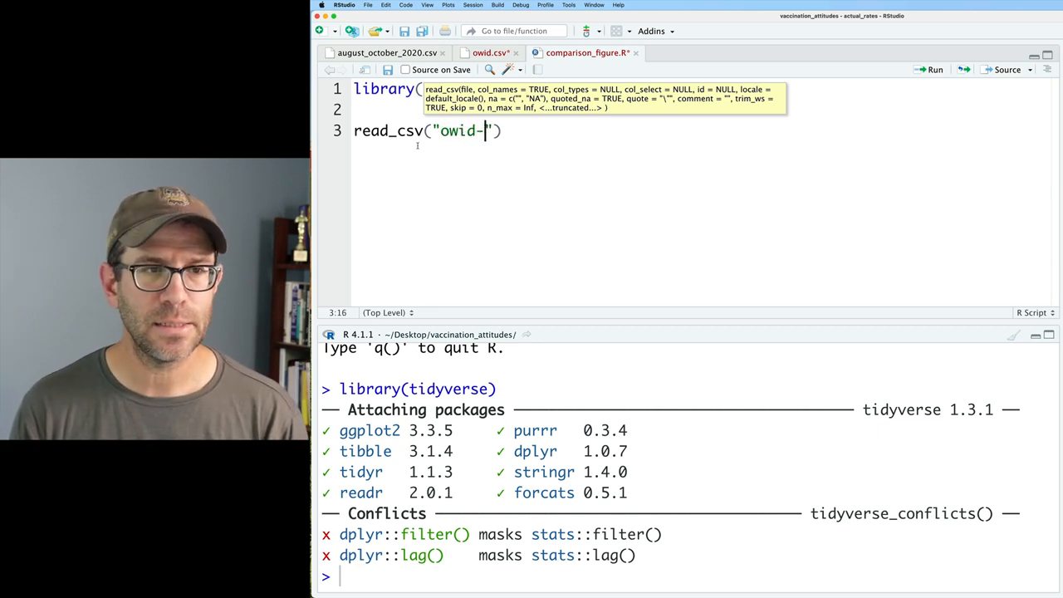
type("covid-")
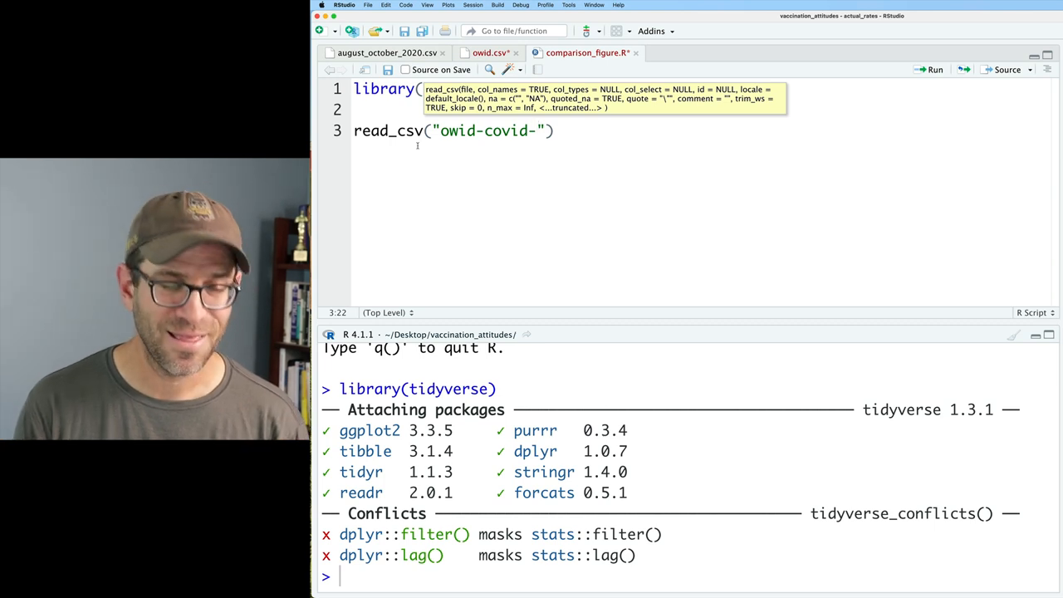
type("data.csv")
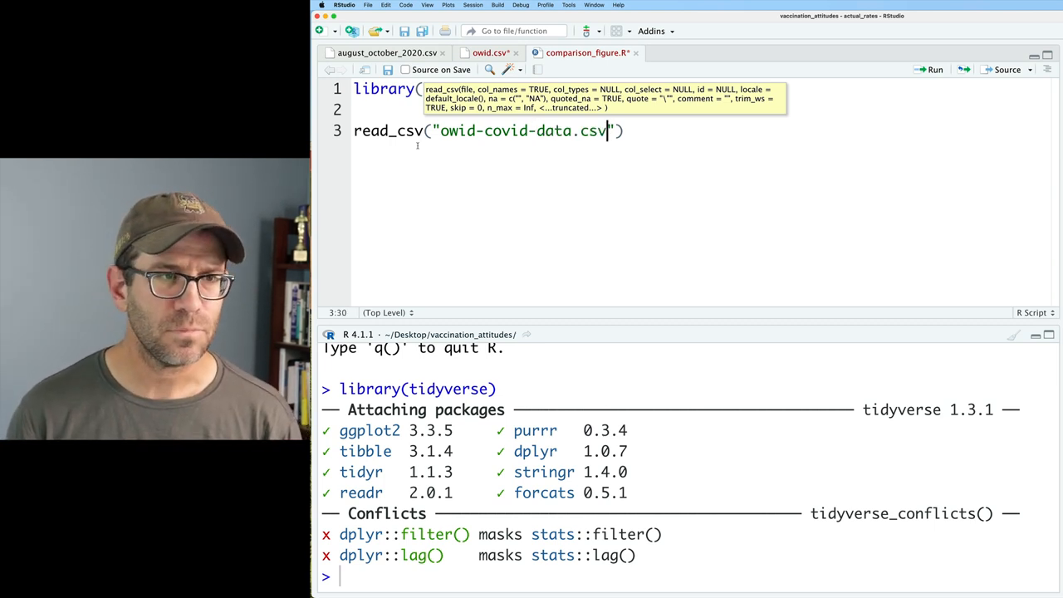
type("owid <-")
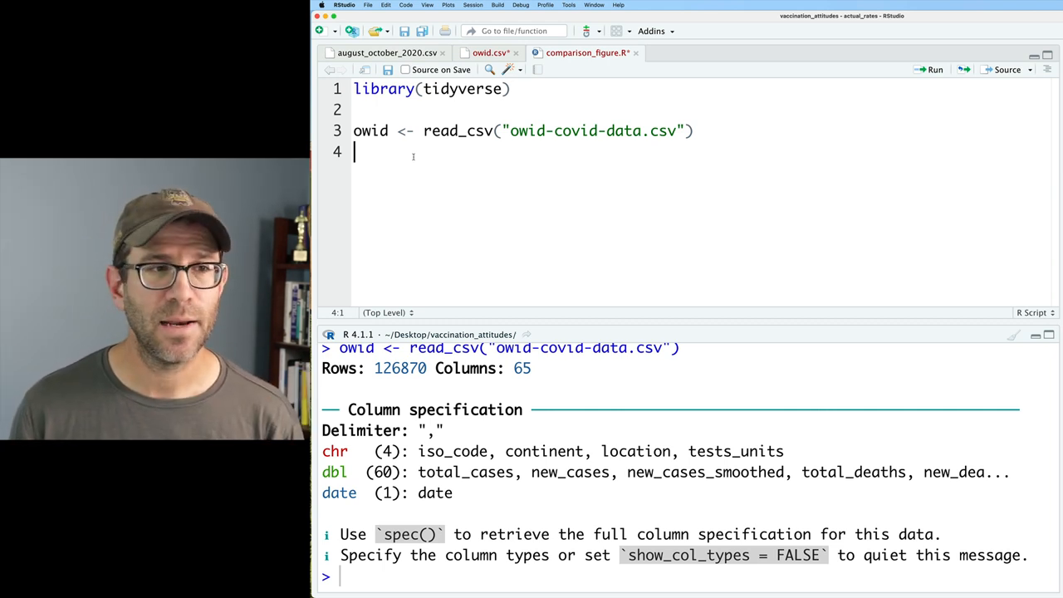
Step: Print owid in the console and open it in a data viewer tab with View(owid)
type("owid")
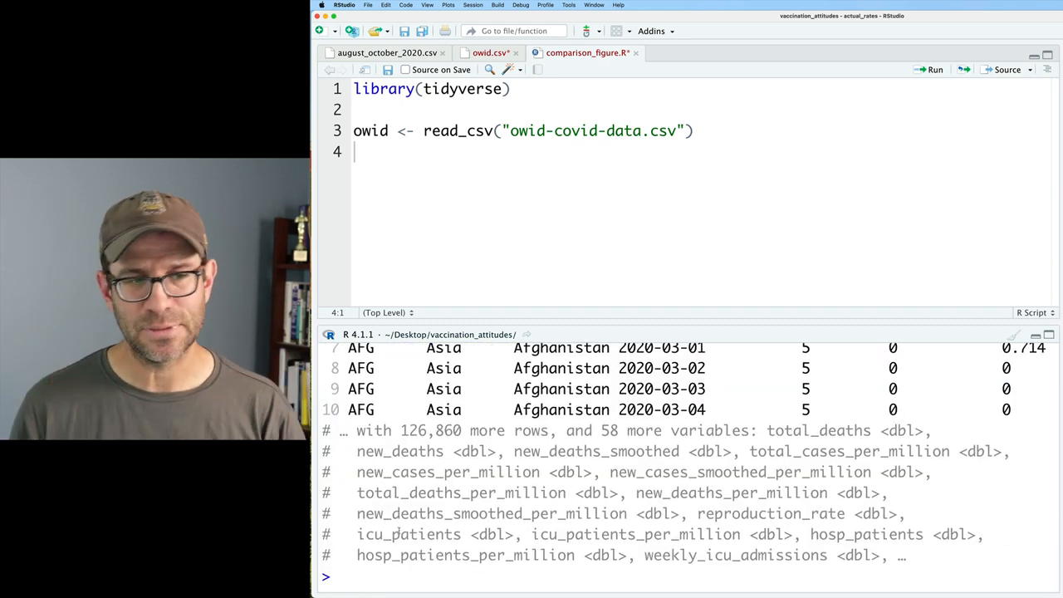
type("View()")
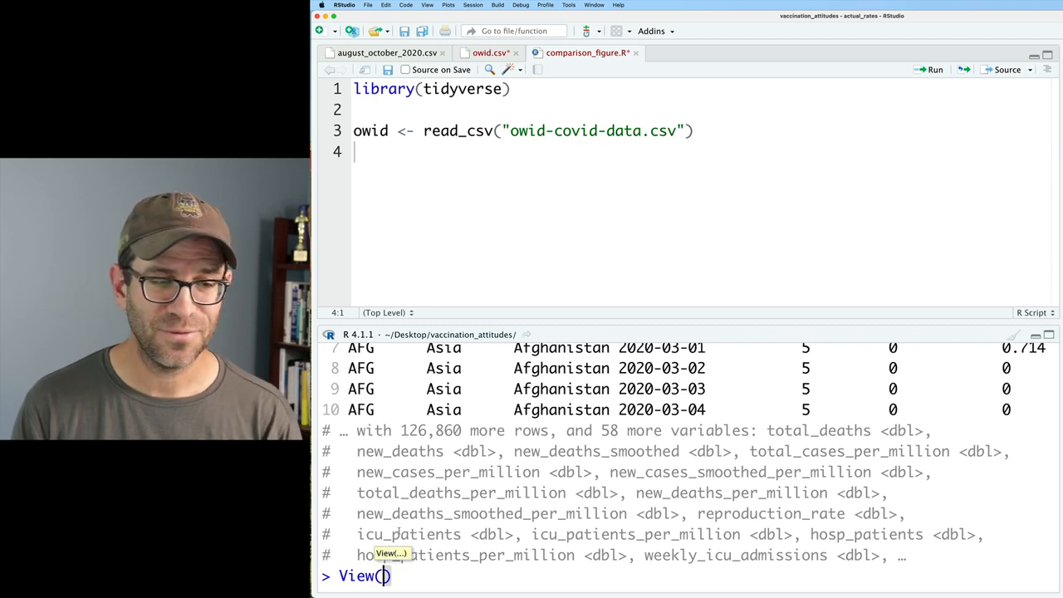
type("owid")
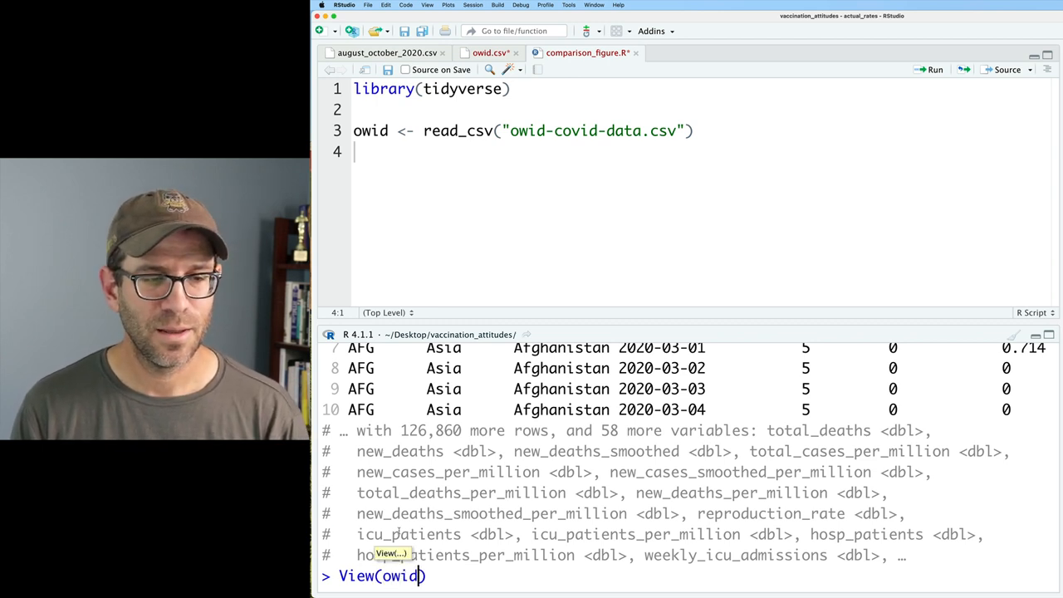
key("Return")
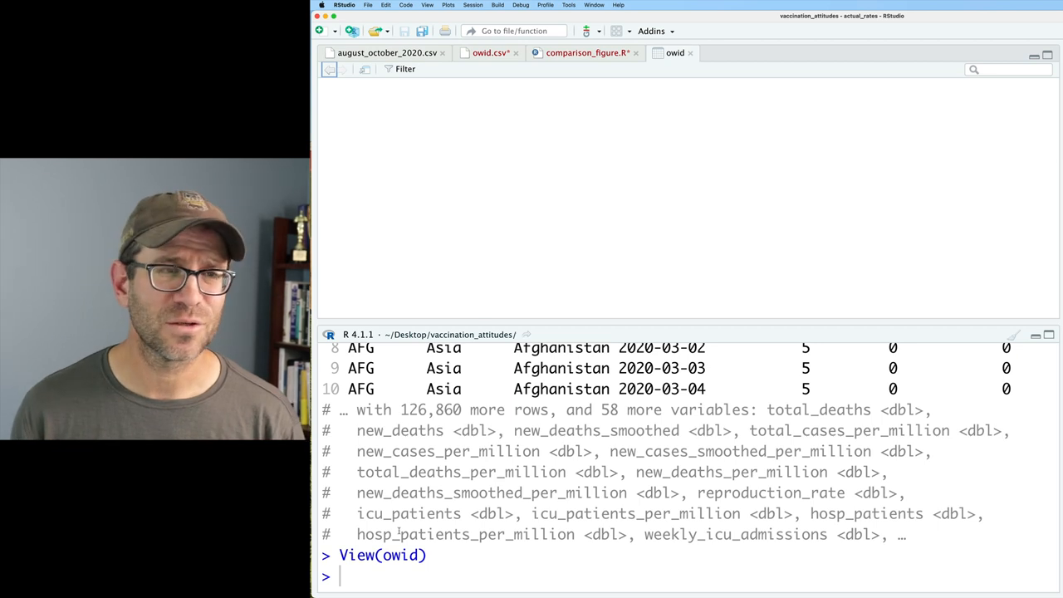
left_click(675, 52)
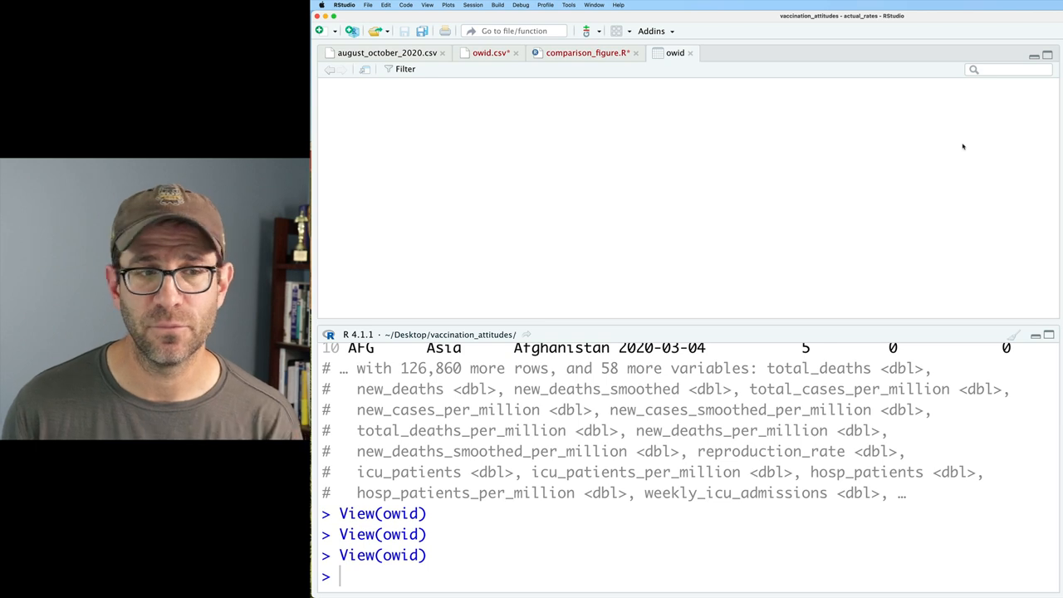
type("view(owid")
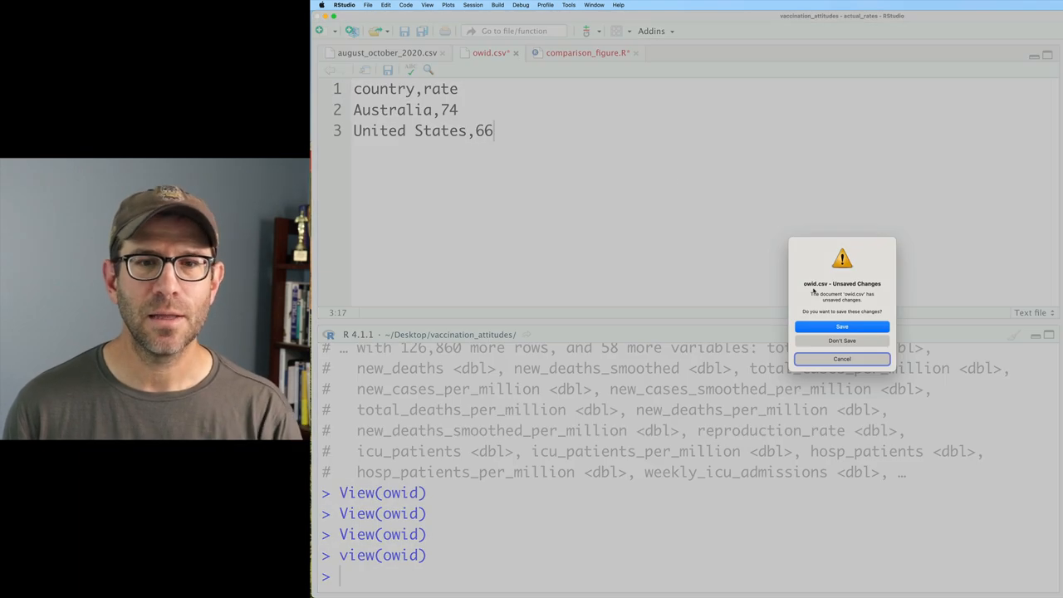
Step: Close the owid.csv file tab
left_click(841, 341)
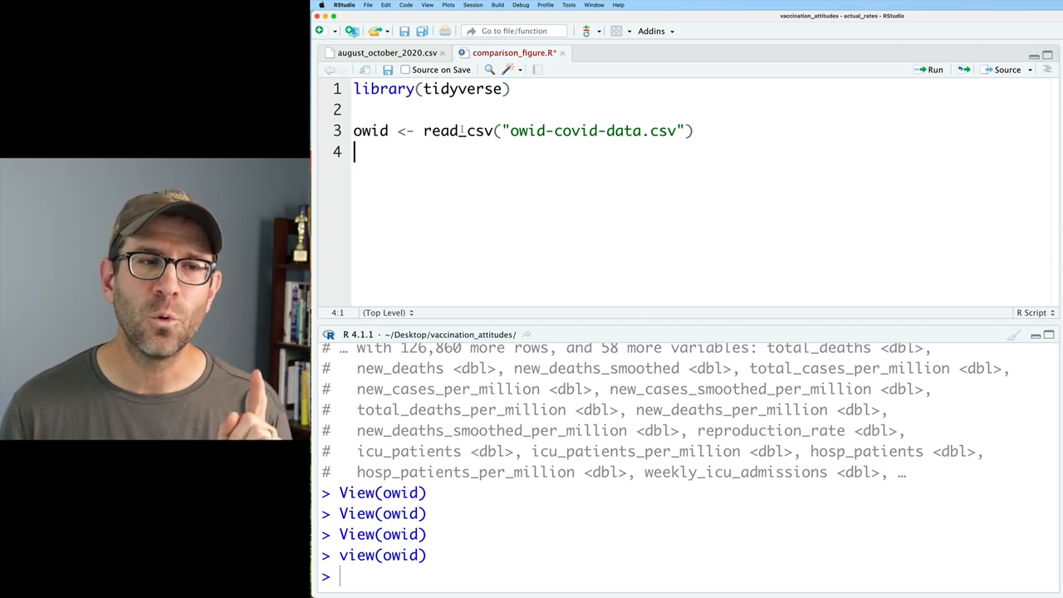
left_click_drag(424, 131, 696, 130)
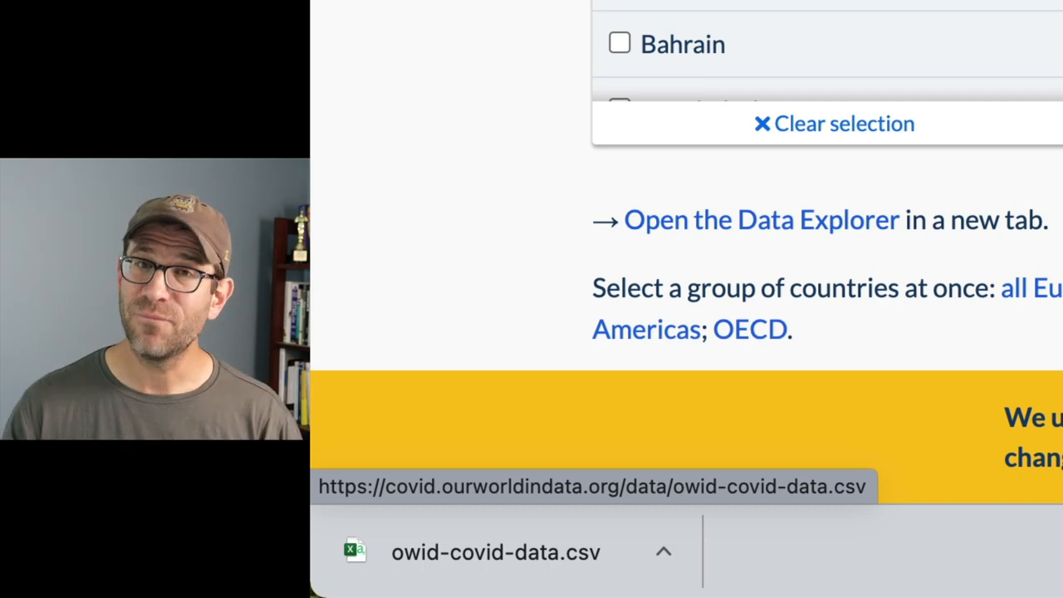
right_click(719, 407)
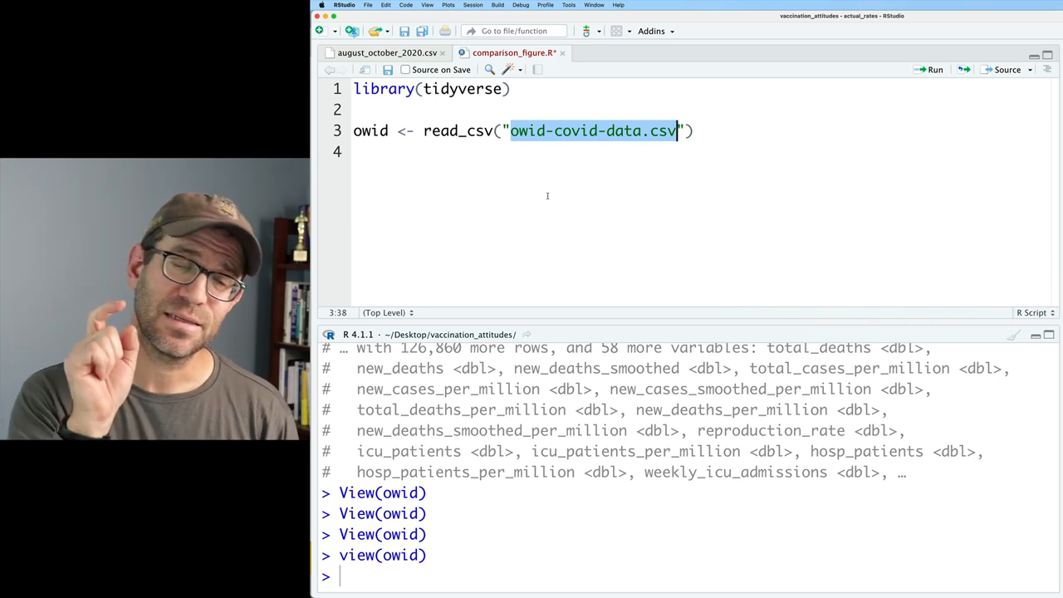
type("https://covid.ourworldindata.org/data/")
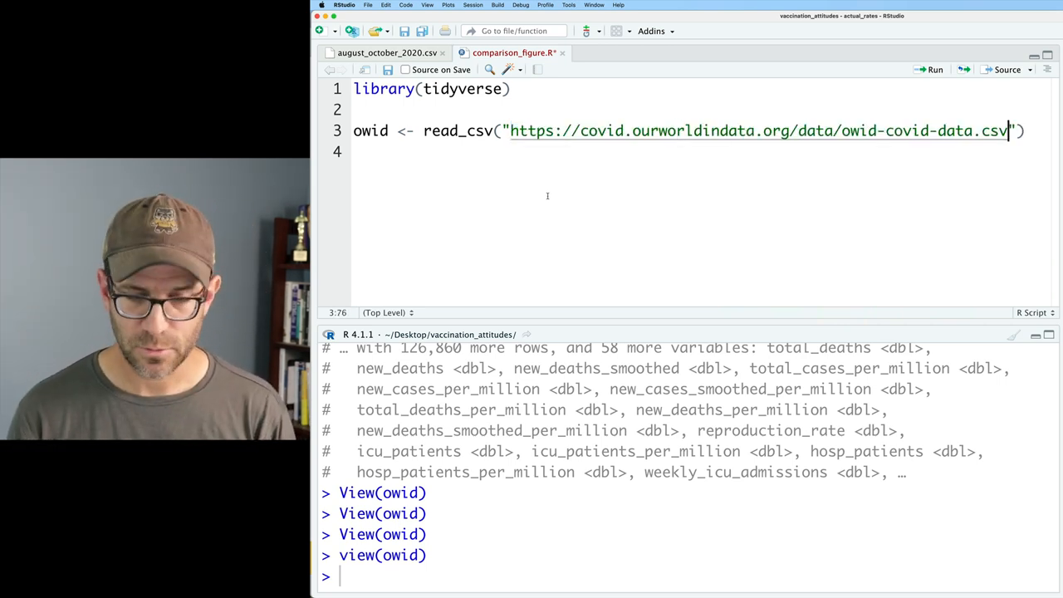
key("Return")
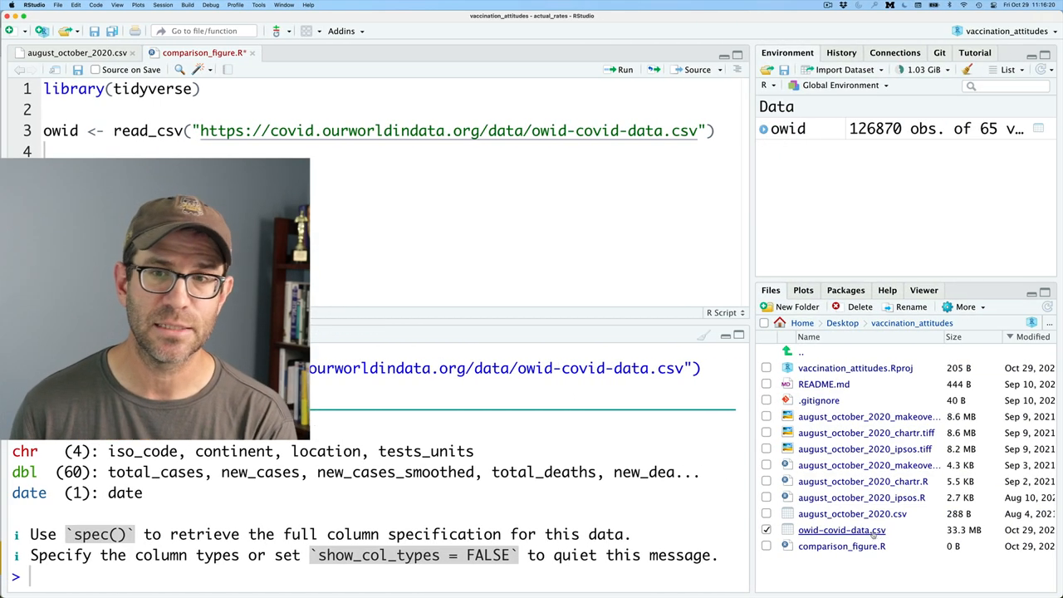
left_click(859, 306)
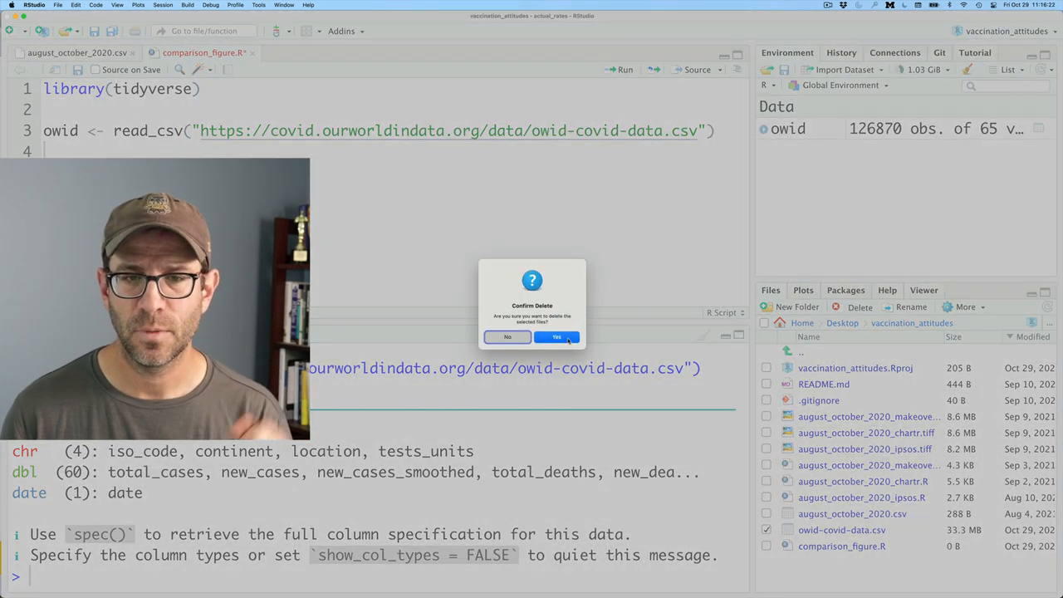
left_click(557, 337)
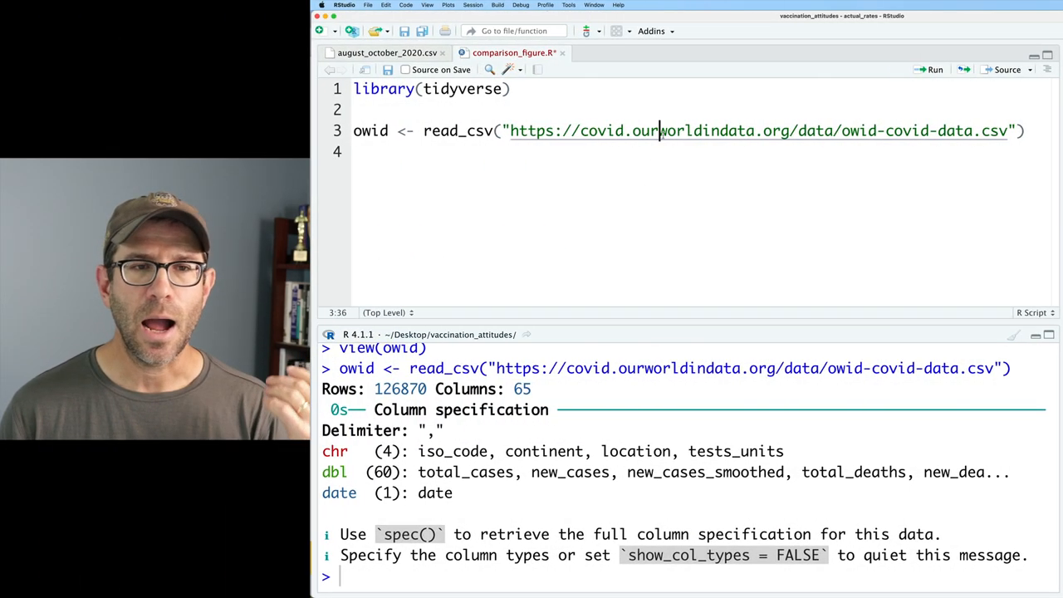